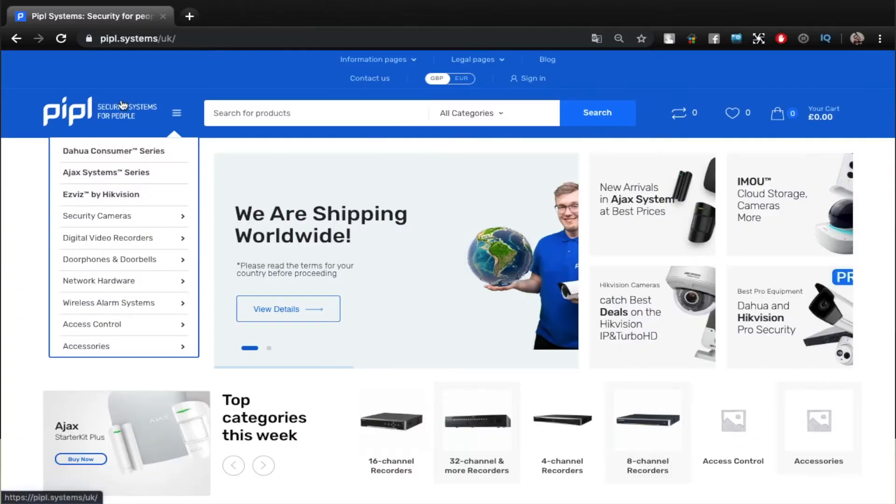
Step: Scroll the SADP list and tick the inactive DS-K1T804MF-1 to show its activation form
scroll("down", 3)
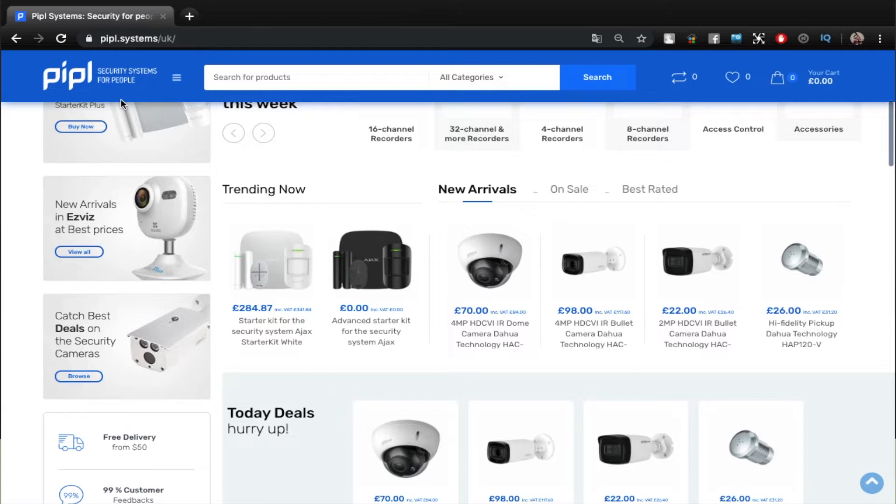
scroll("down", 3)
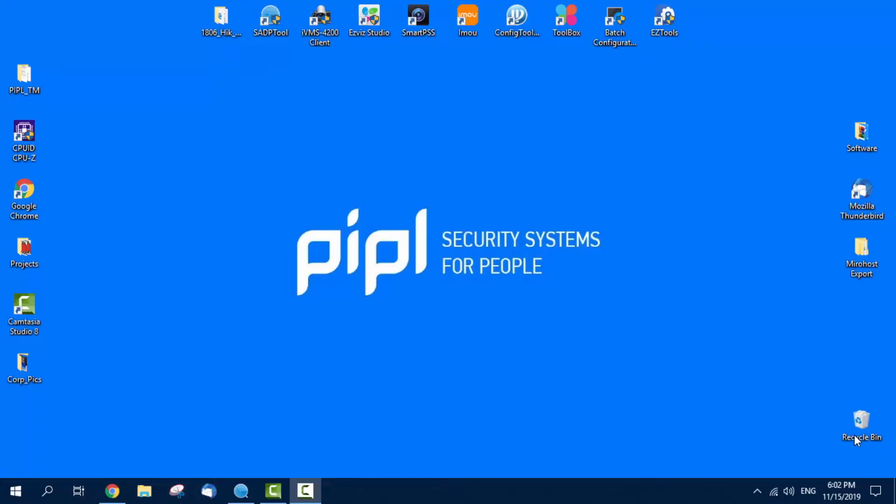
mouse_move(593, 500)
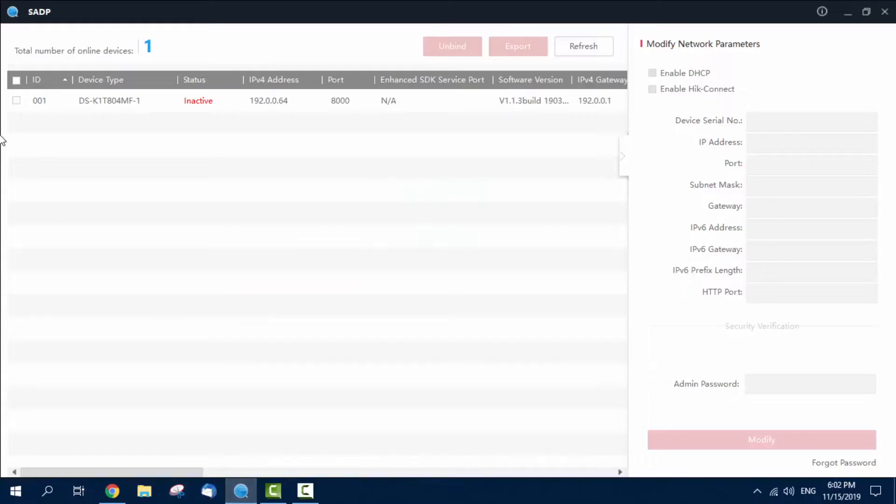
mouse_move(67, 134)
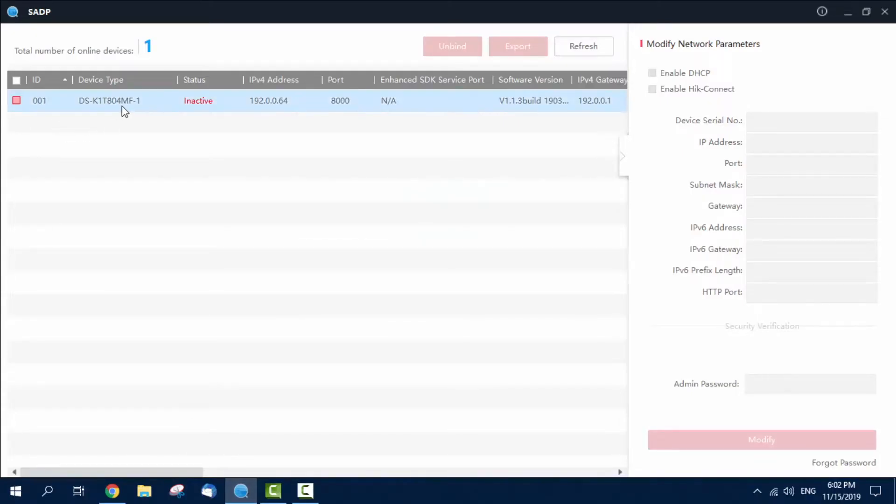
left_click(19, 101)
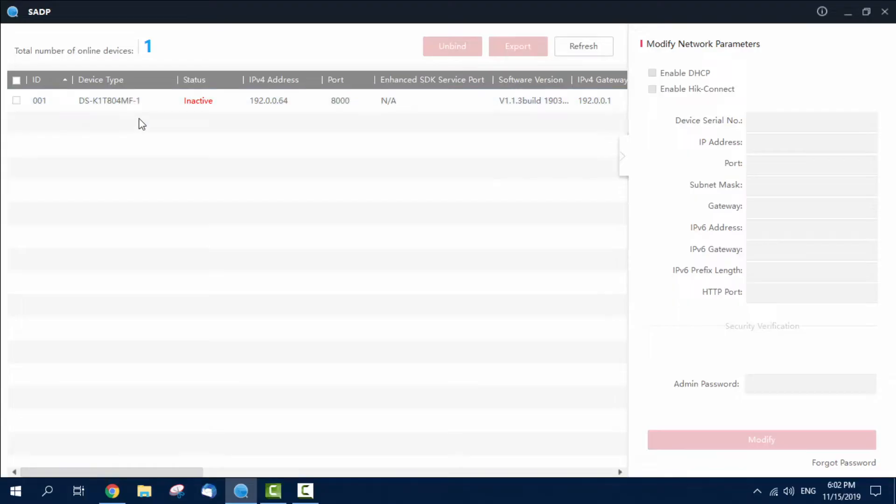
left_click(18, 101)
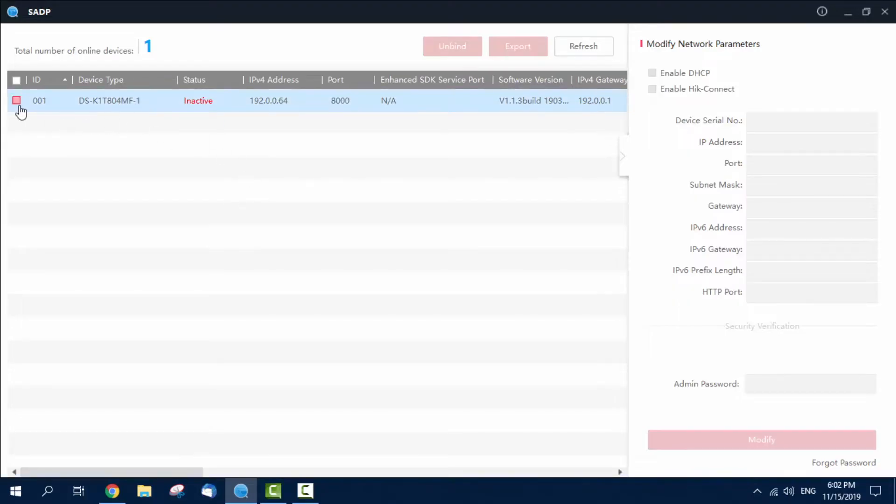
left_click(17, 101)
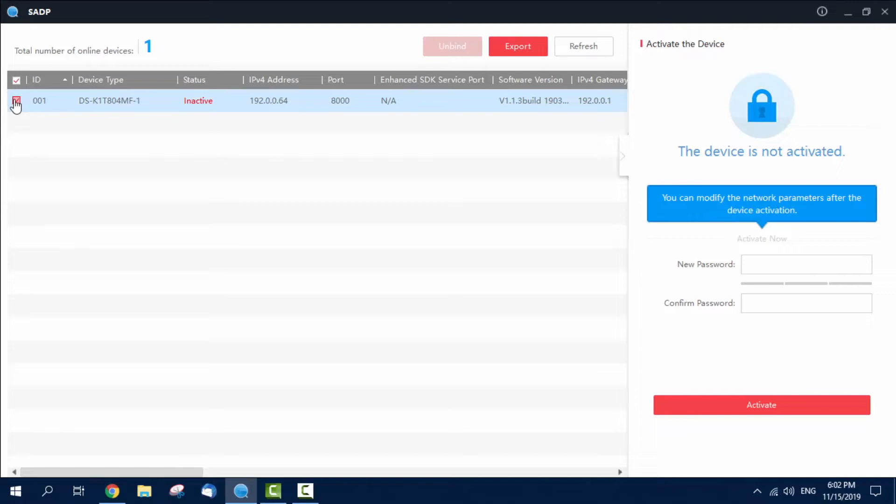
Step: Enter a strong new password and attempt activation, which fails with Error 2015
left_click(805, 264)
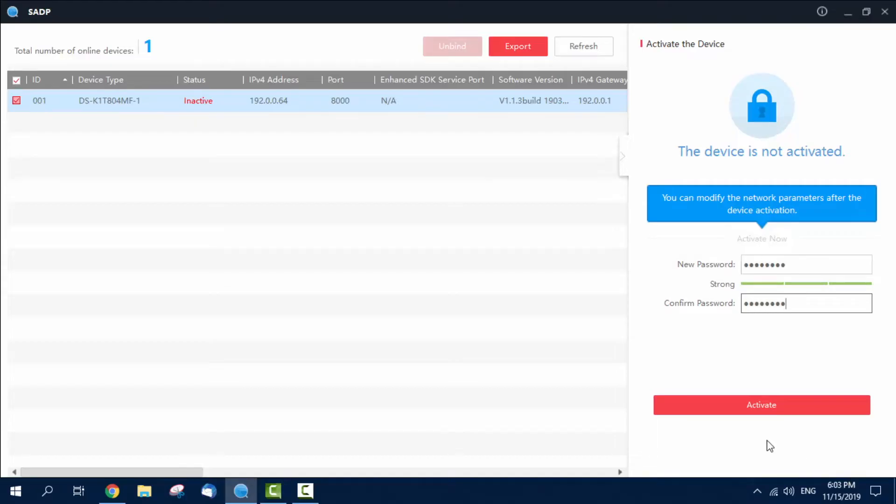
left_click(762, 405)
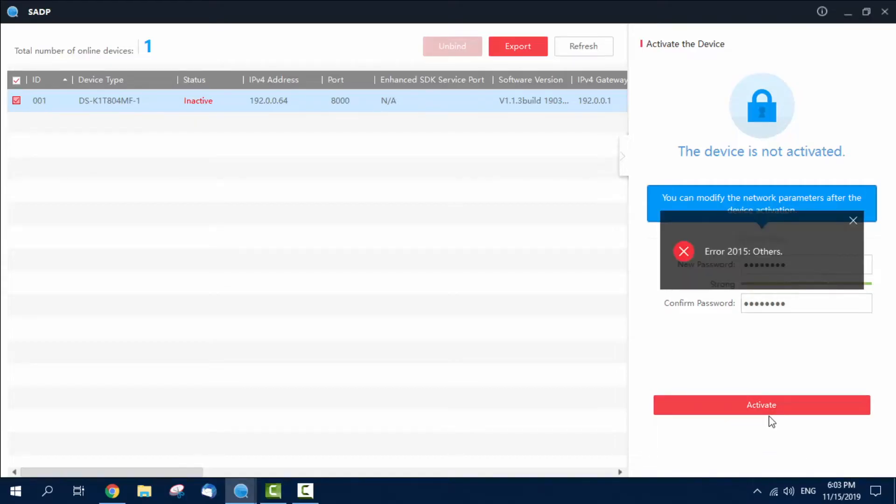
mouse_move(767, 429)
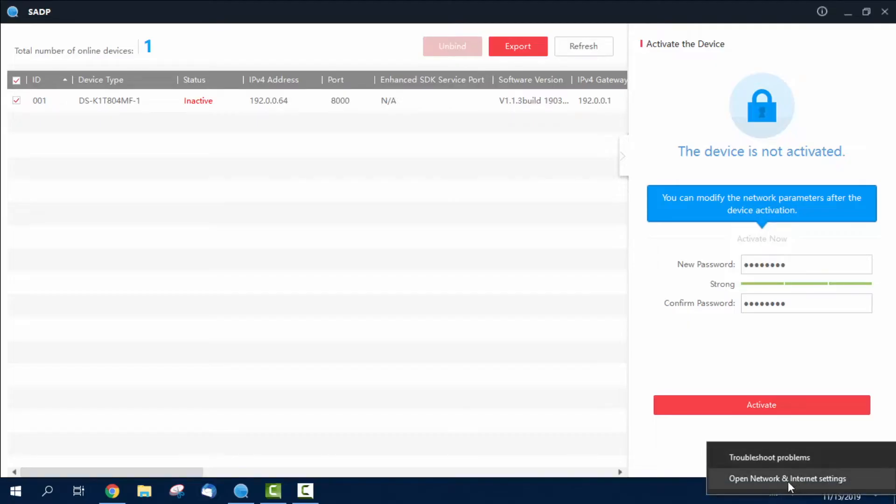
Step: Open the Wi-Fi adapter's IPv4 properties from Network settings
left_click(787, 478)
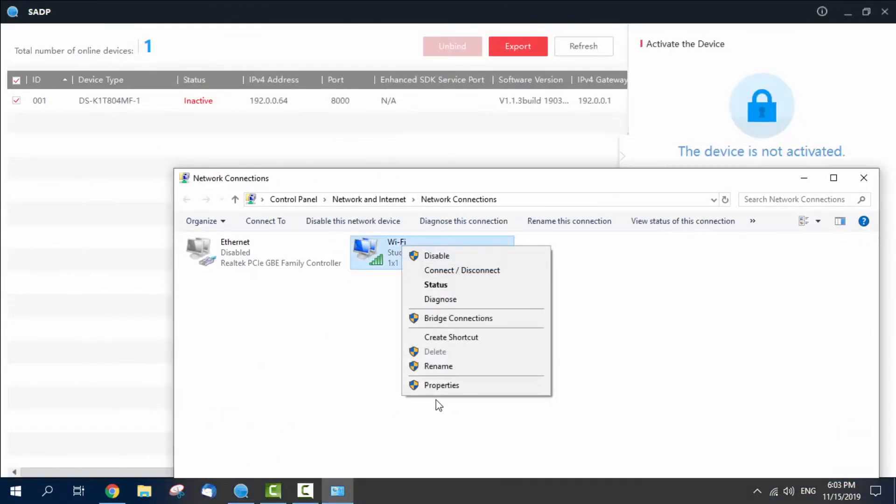
mouse_move(463, 392)
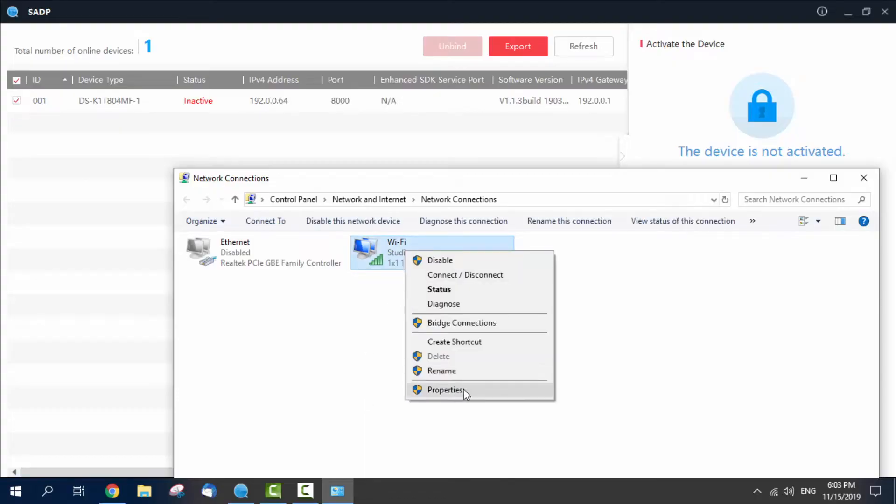
left_click(445, 390)
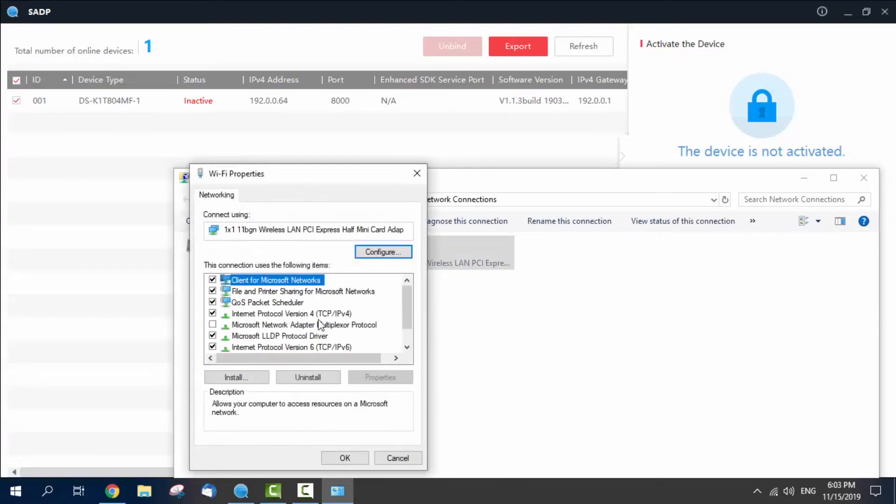
double_click(281, 313)
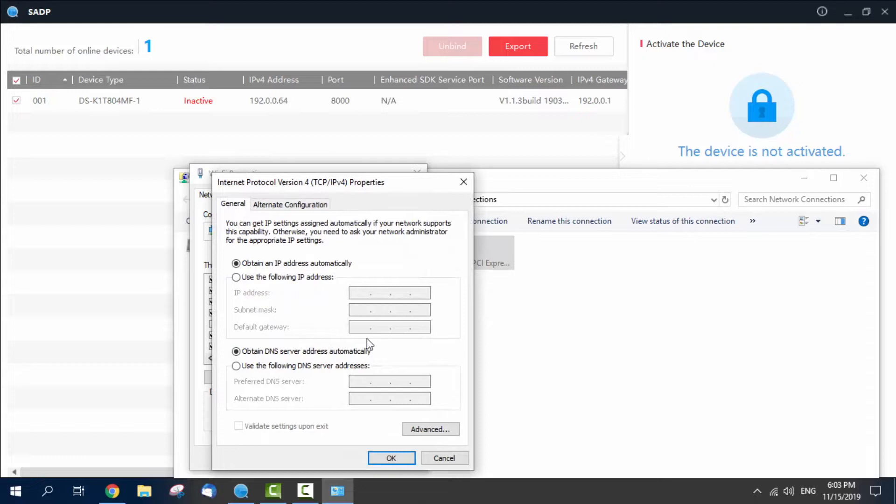
mouse_move(355, 196)
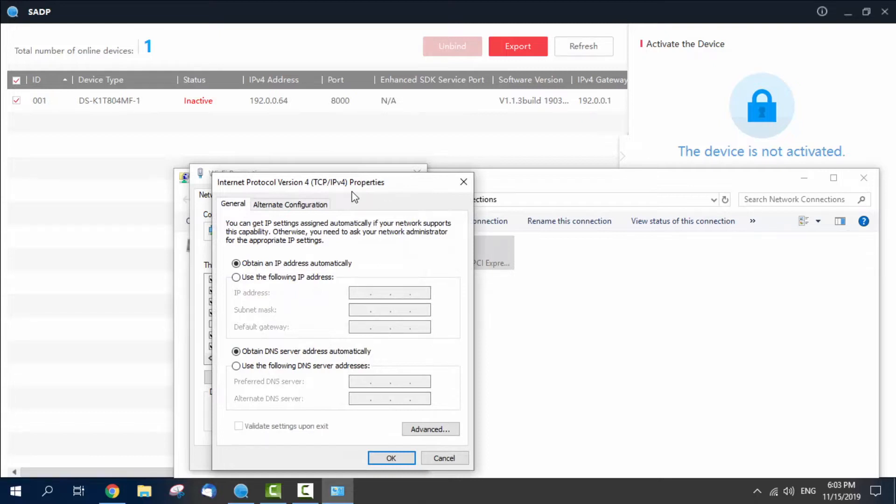
Step: Set static IPv4 address 192.0.0.1 with mask 255.255.255.0 and close the properties
left_click(236, 277)
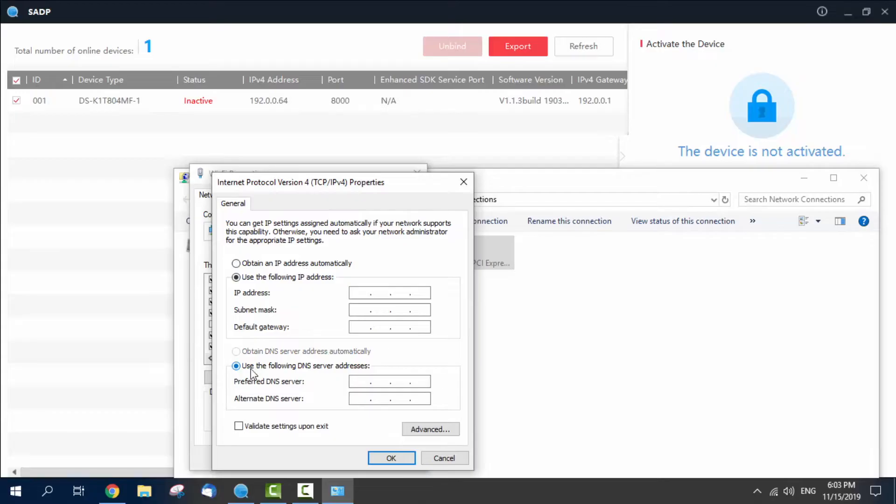
mouse_move(263, 86)
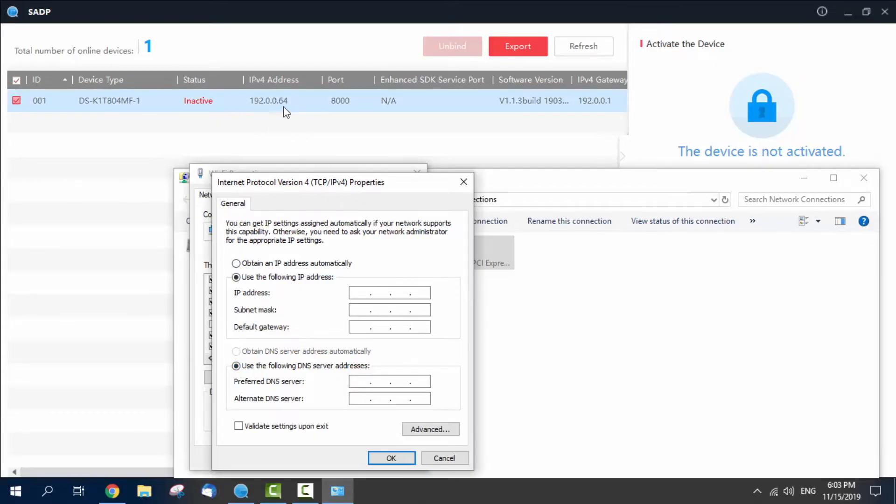
mouse_move(253, 114)
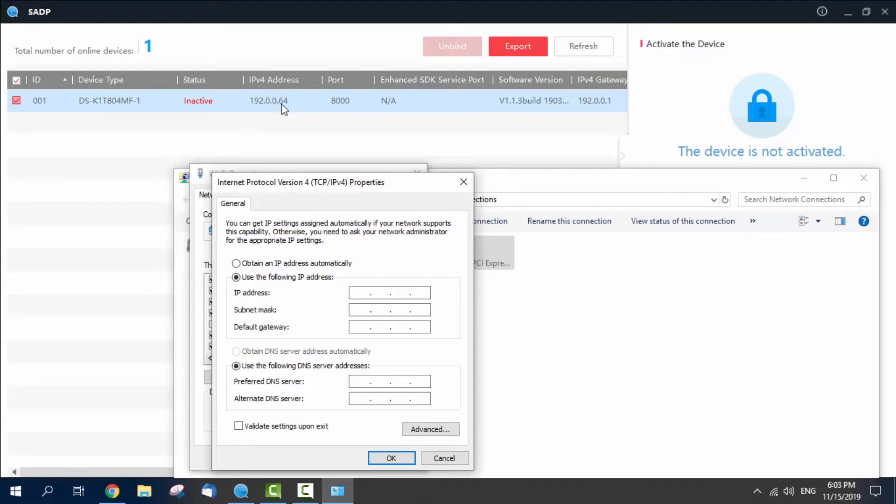
left_click(377, 292)
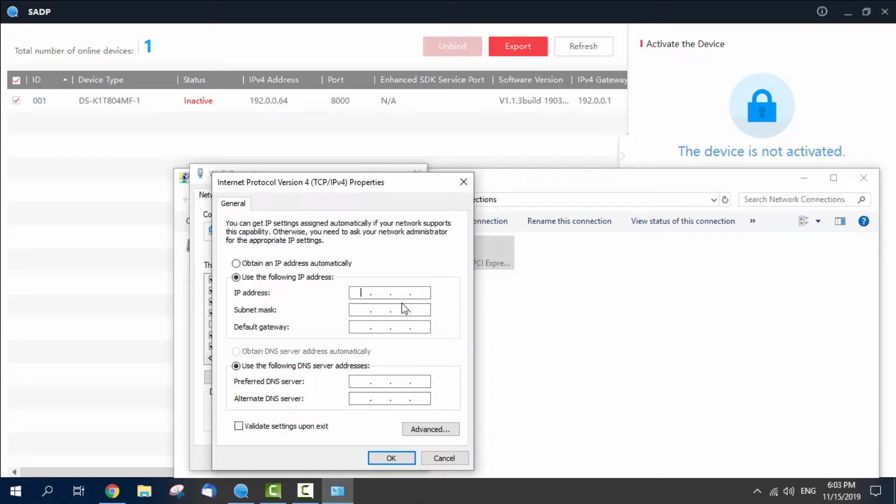
type("192 . . .")
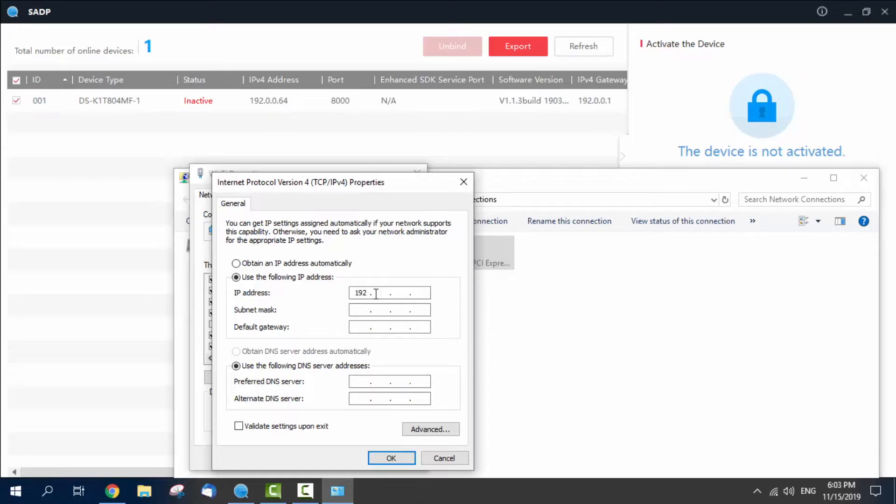
type("0")
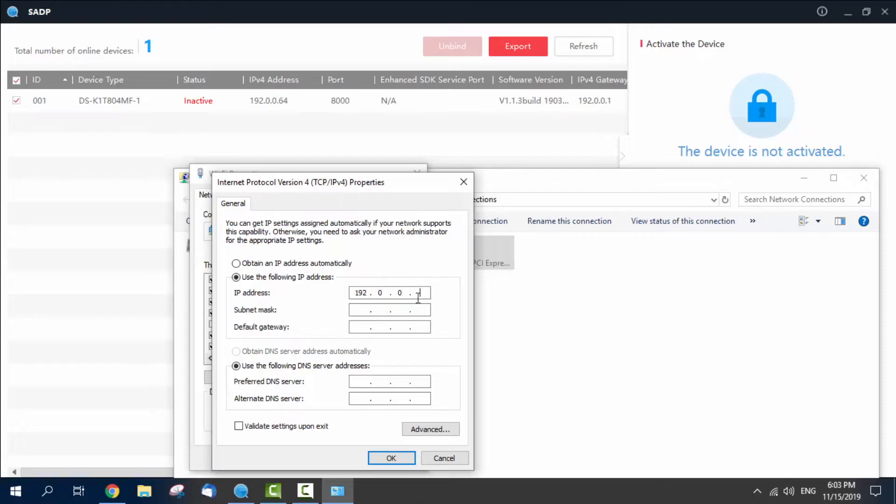
type("1")
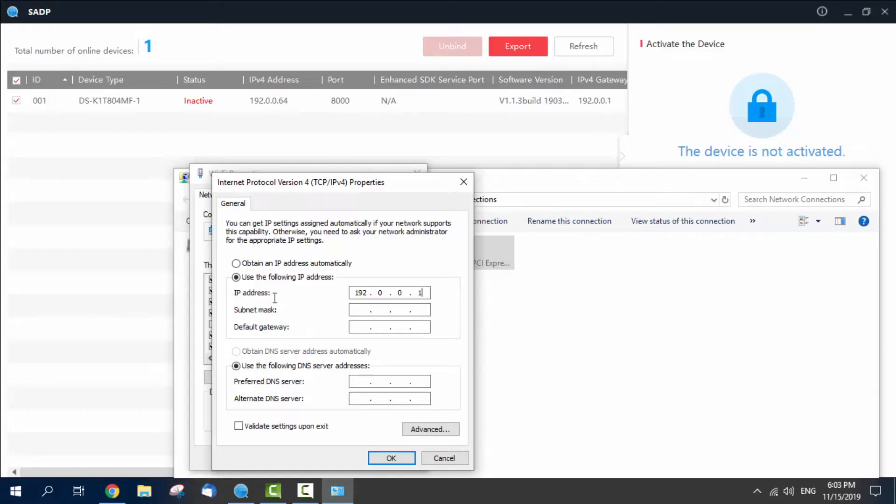
mouse_move(199, 225)
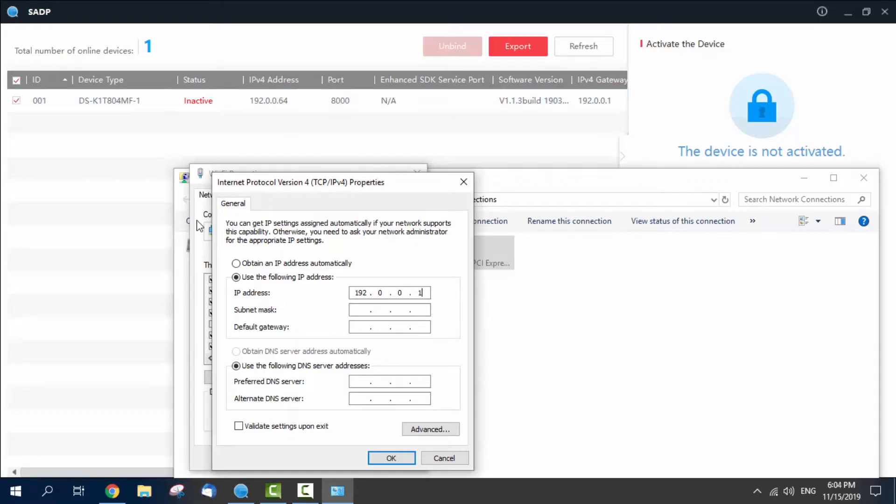
mouse_move(315, 398)
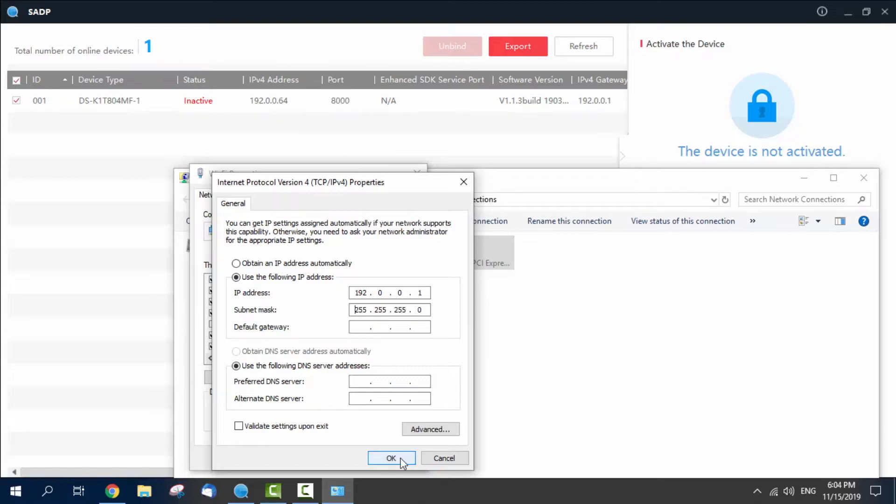
left_click(391, 458)
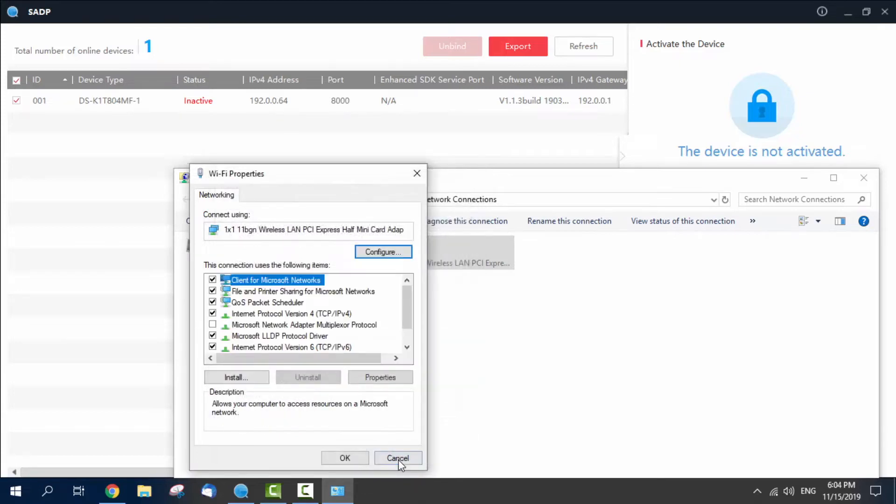
left_click(398, 458)
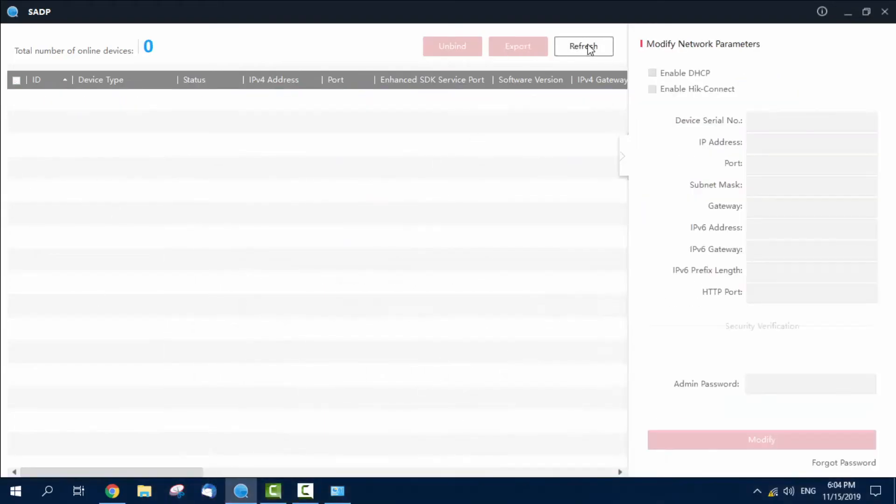
Step: Refresh SADP, select DS-K1T804MF-1, and activate it with a strong new password
left_click(584, 46)
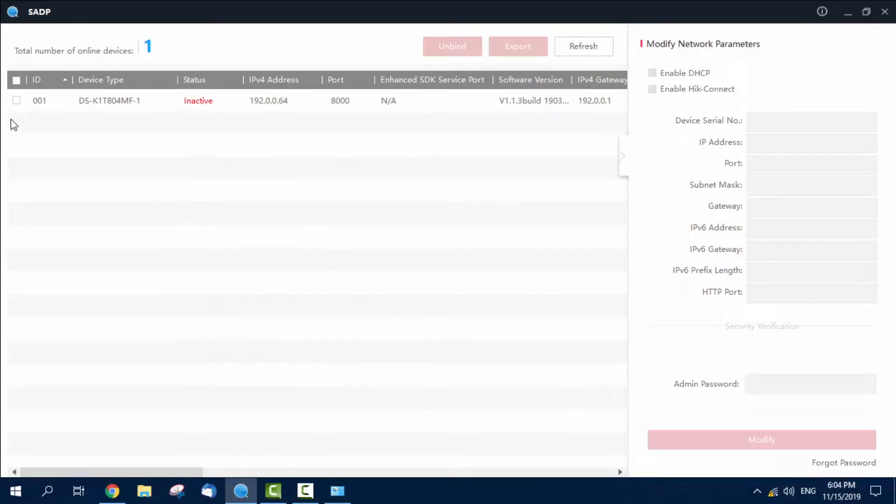
left_click(17, 101)
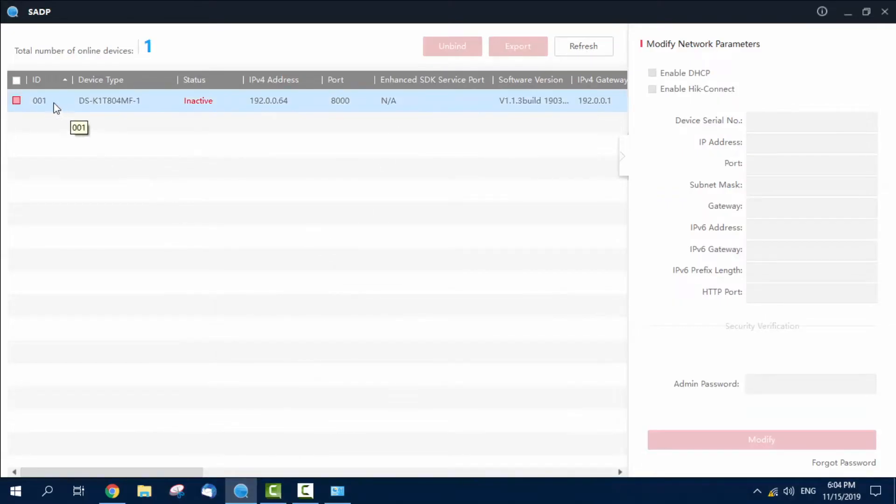
left_click(18, 101)
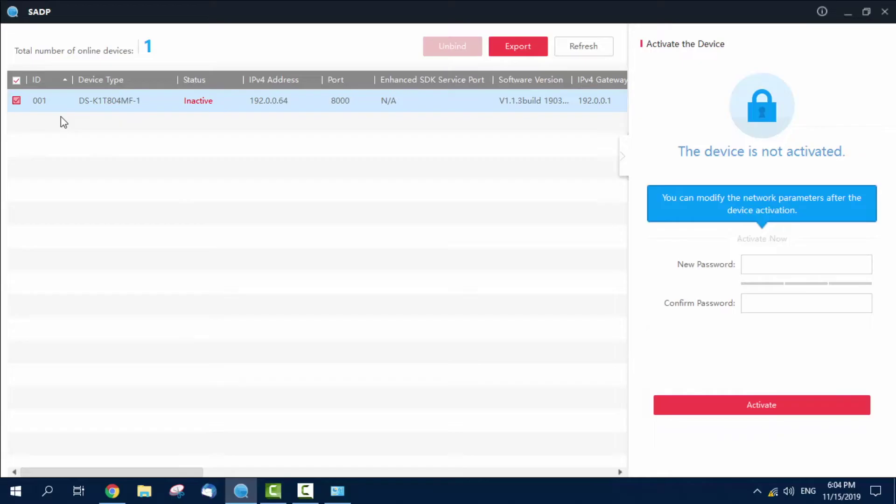
left_click(806, 264)
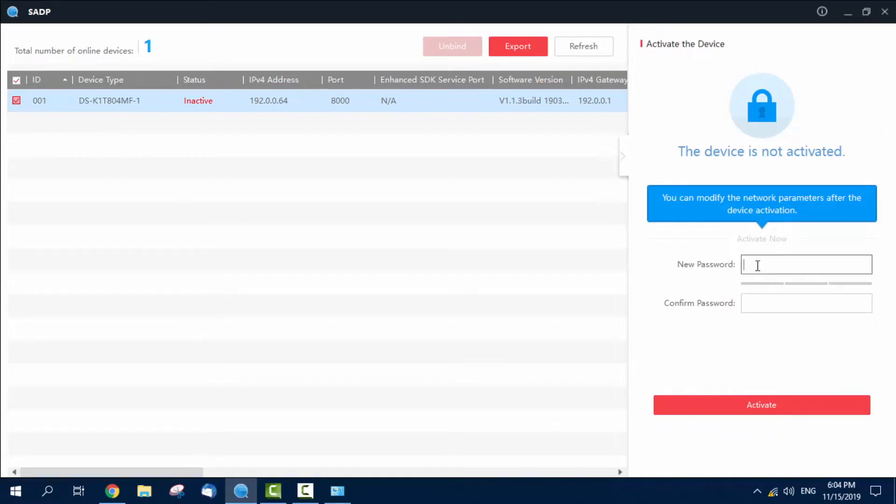
type("password")
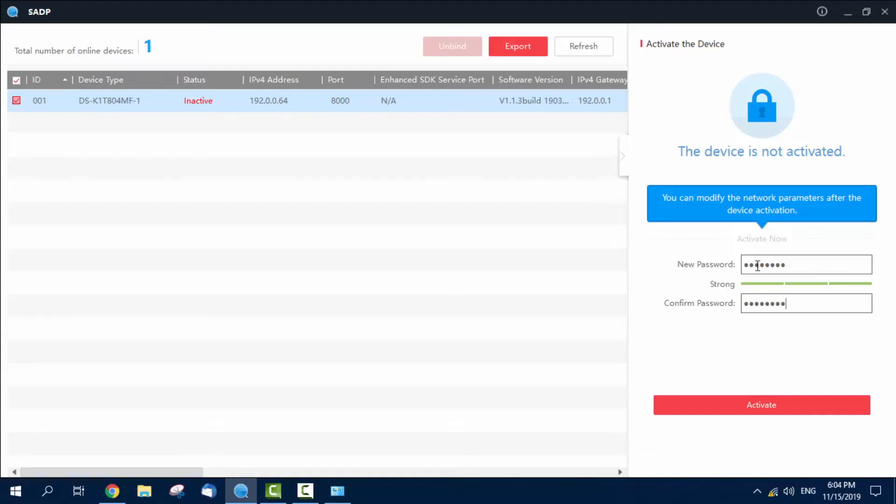
left_click(761, 405)
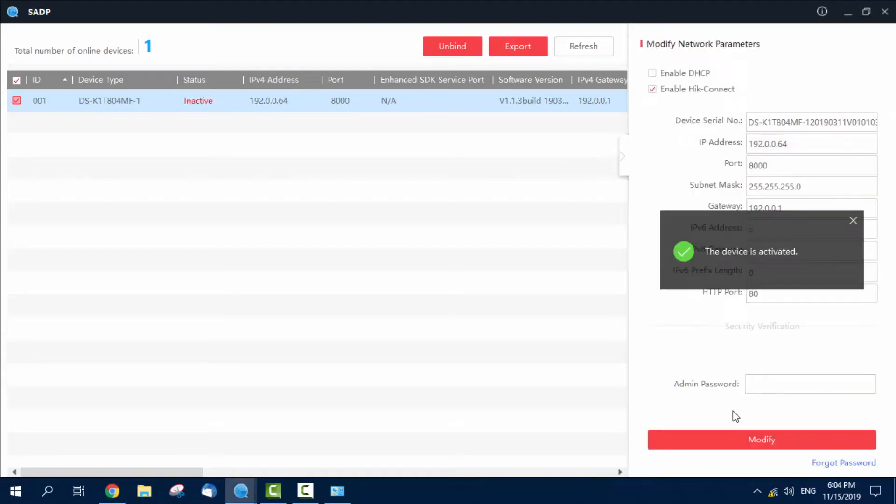
left_click(518, 46)
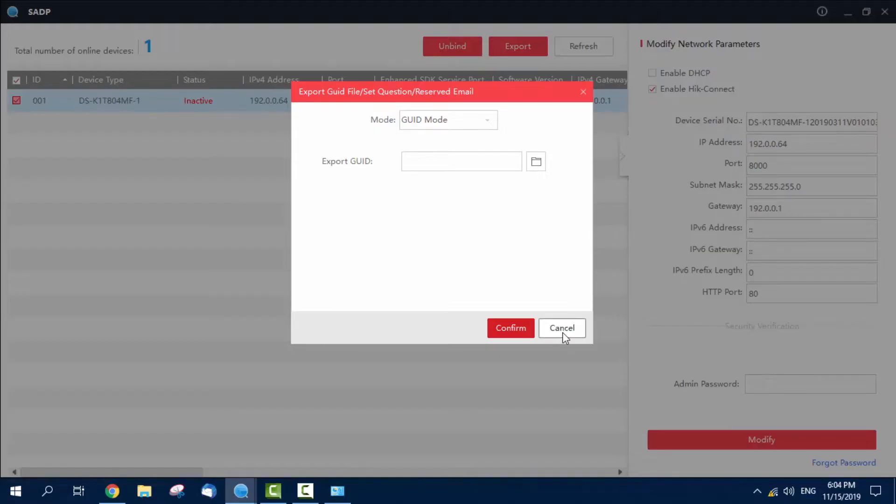
left_click(562, 328)
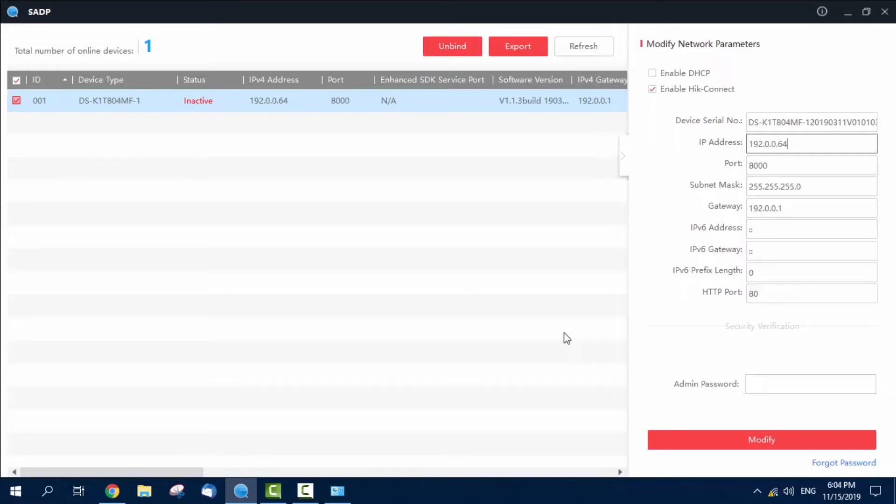
mouse_move(107, 120)
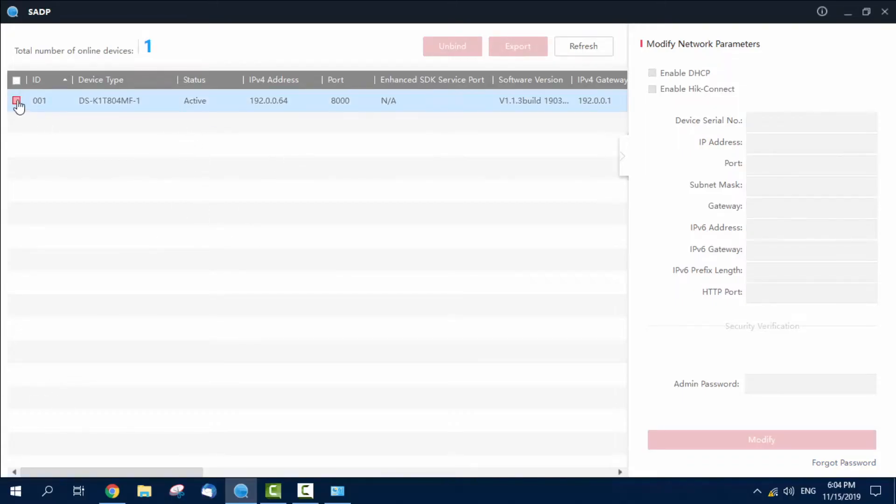
Step: Select the activated terminal and change its IP address to 192.168.1.111
left_click(17, 101)
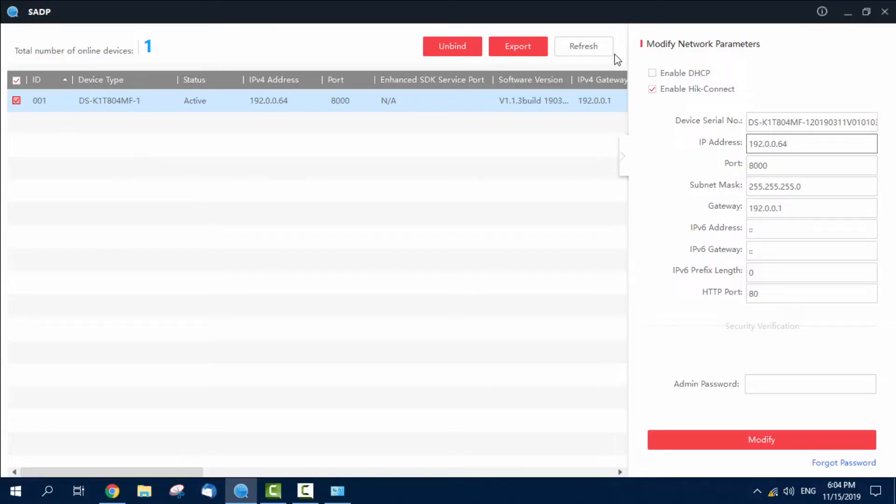
left_click(798, 144)
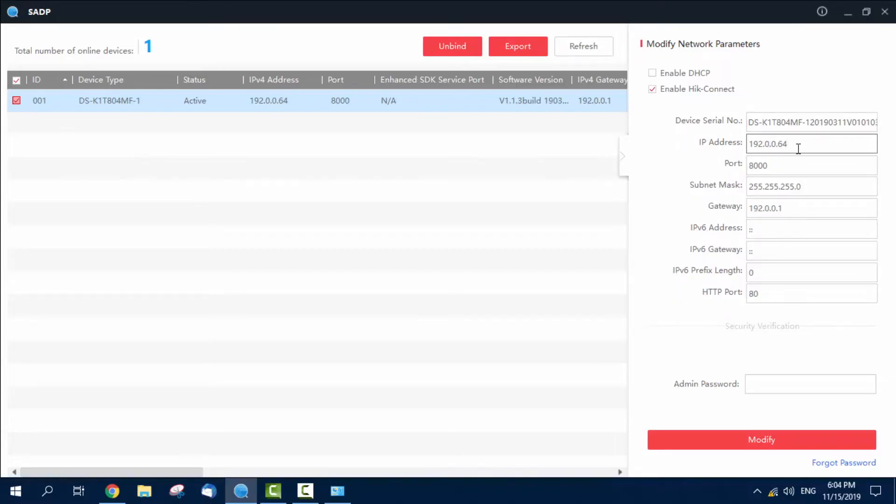
left_click(798, 143)
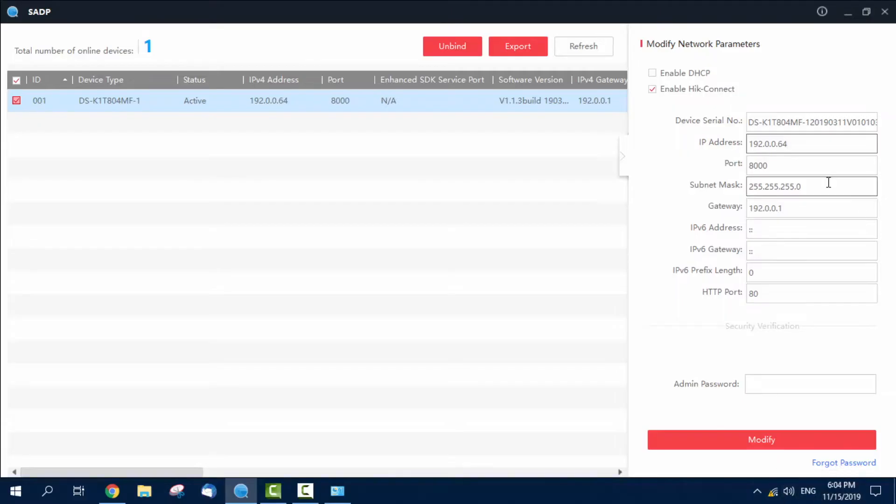
left_click(812, 144)
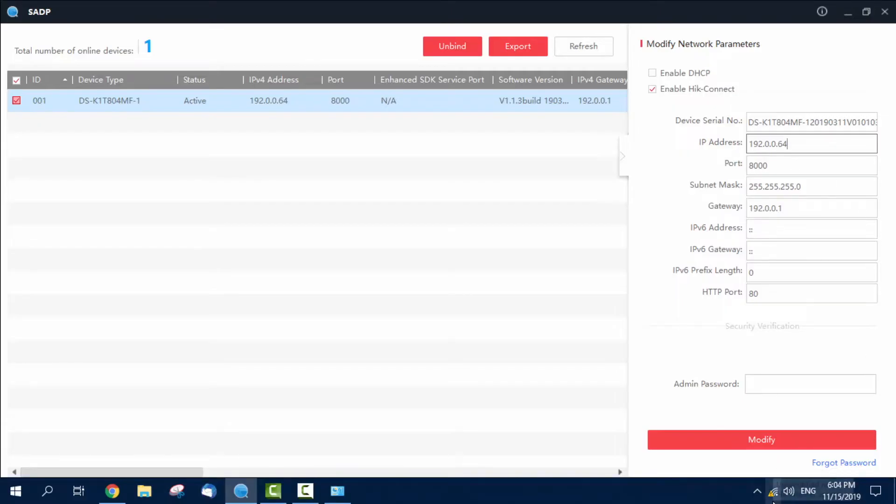
mouse_move(126, 131)
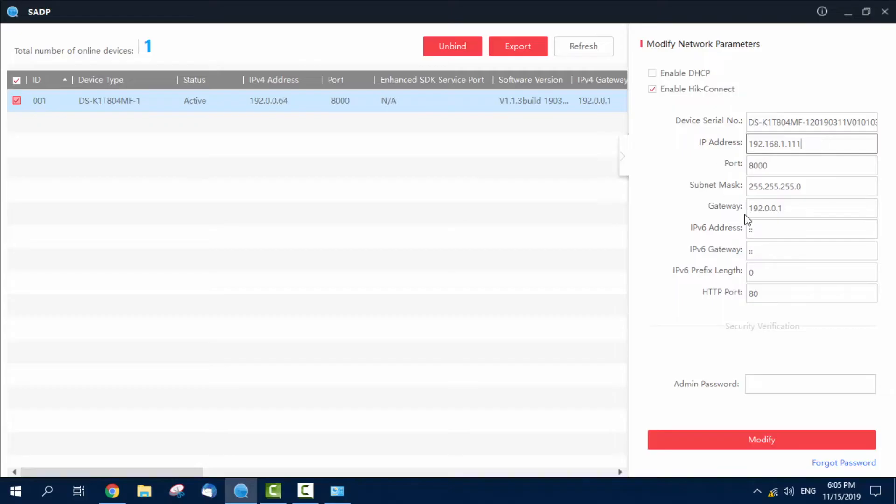
left_click(810, 293)
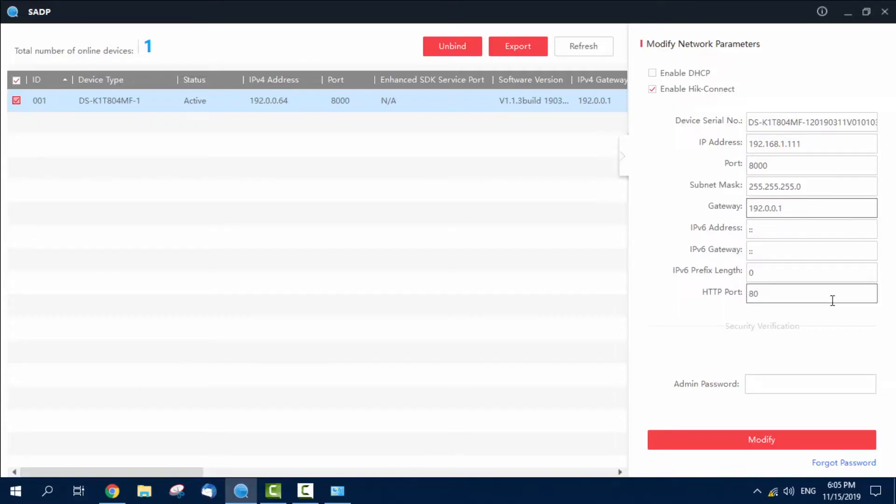
Step: Enter gateway 192.168.1.1 and the admin password, then apply the network changes
type("192.168.0.1")
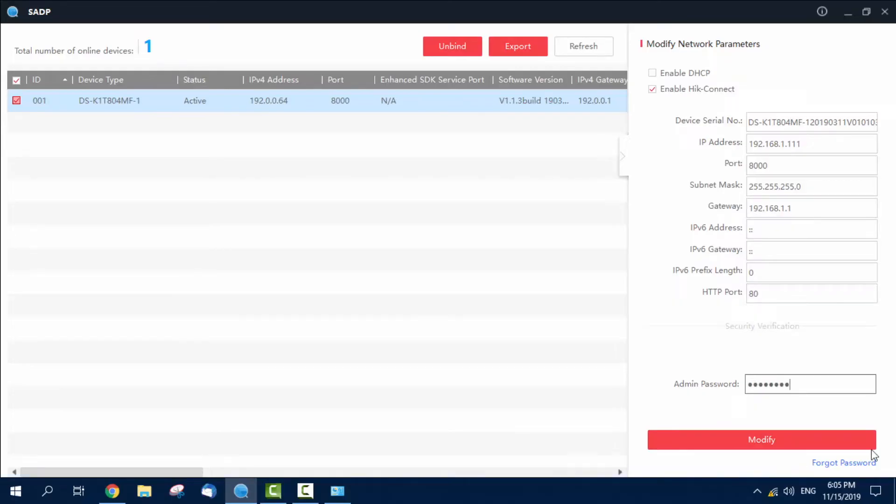
left_click(652, 89)
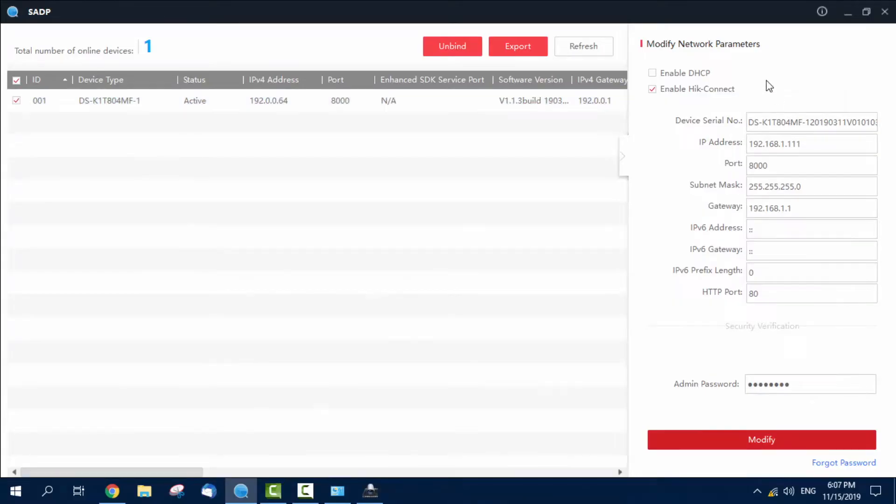
mouse_move(789, 403)
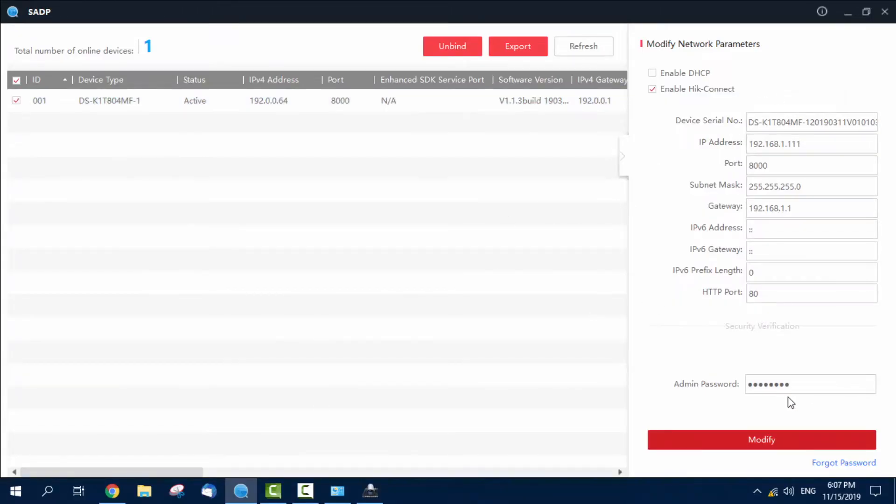
Step: Refresh SADP, select the terminal, and highlight its 192.168.1.111 IP address field
left_click(583, 47)
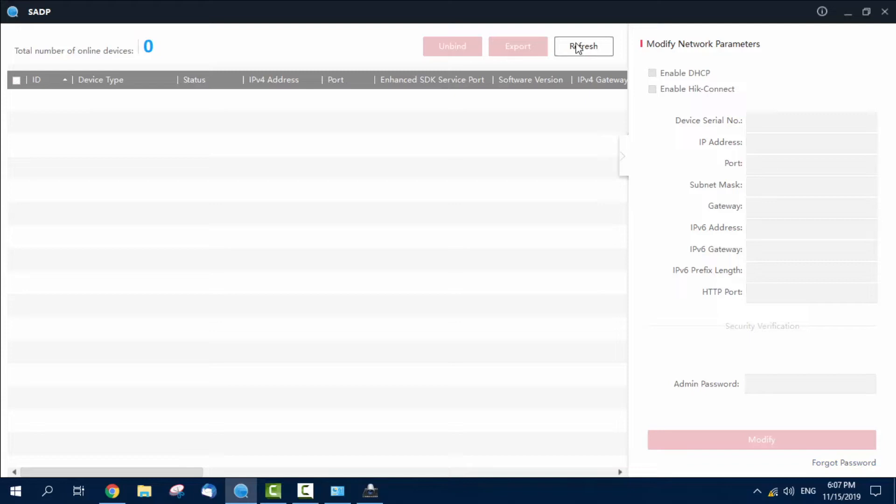
mouse_move(39, 177)
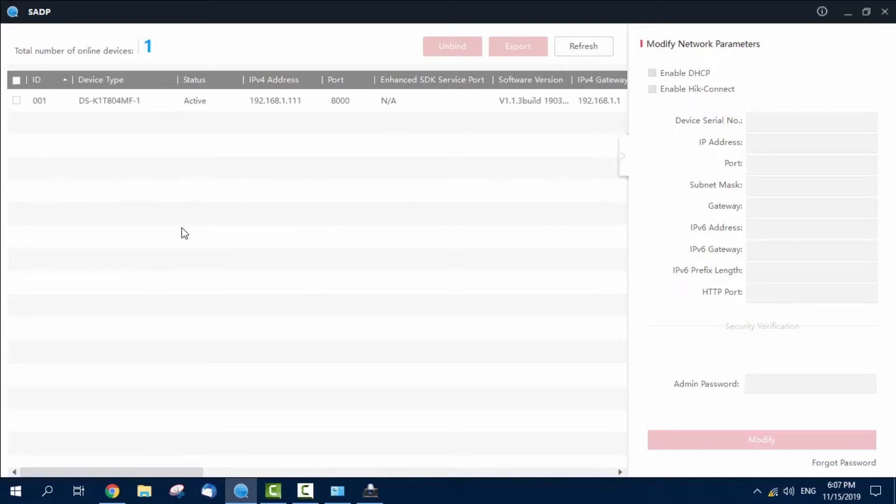
left_click(17, 100)
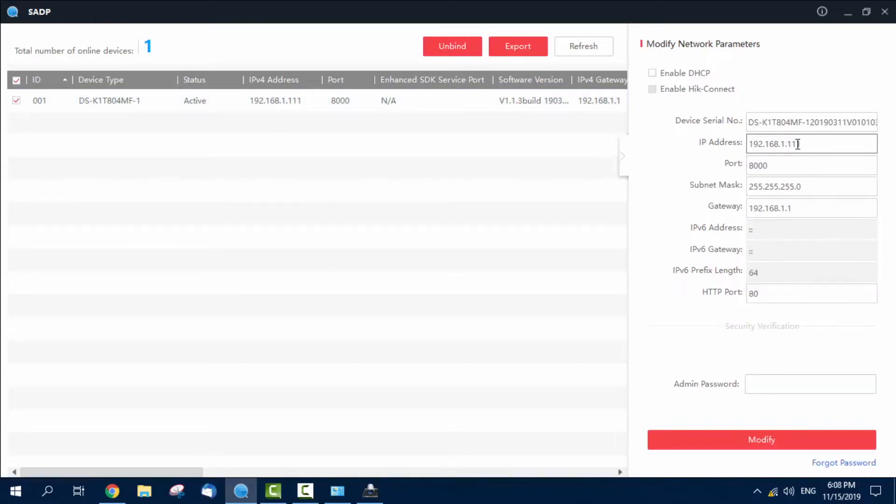
triple_click(769, 208)
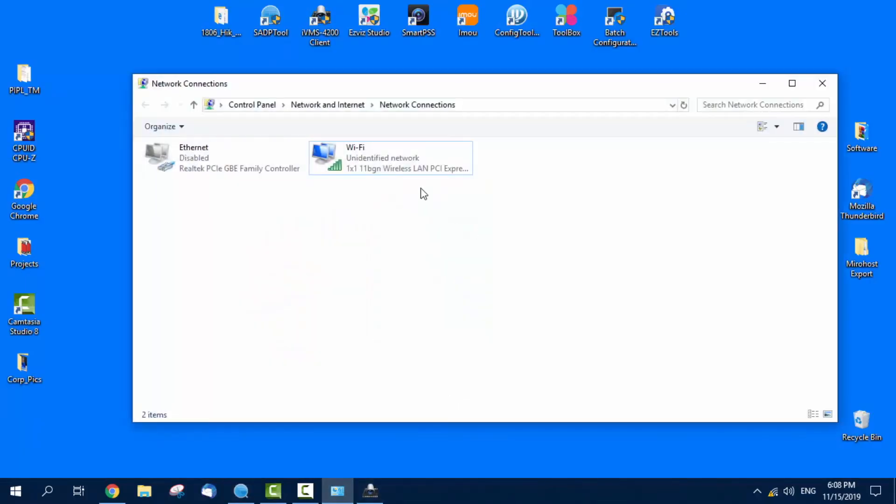
Step: Reopen the Wi-Fi adapter properties and its IPv4 settings
left_click(390, 158)
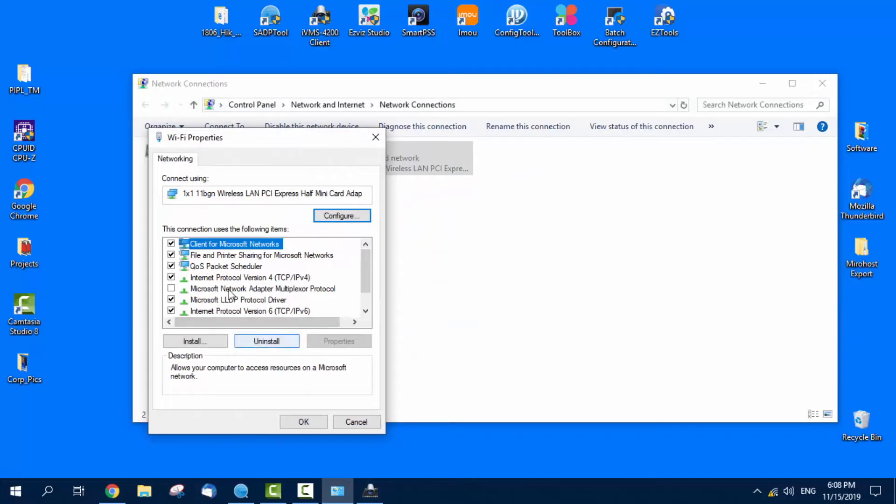
double_click(231, 277)
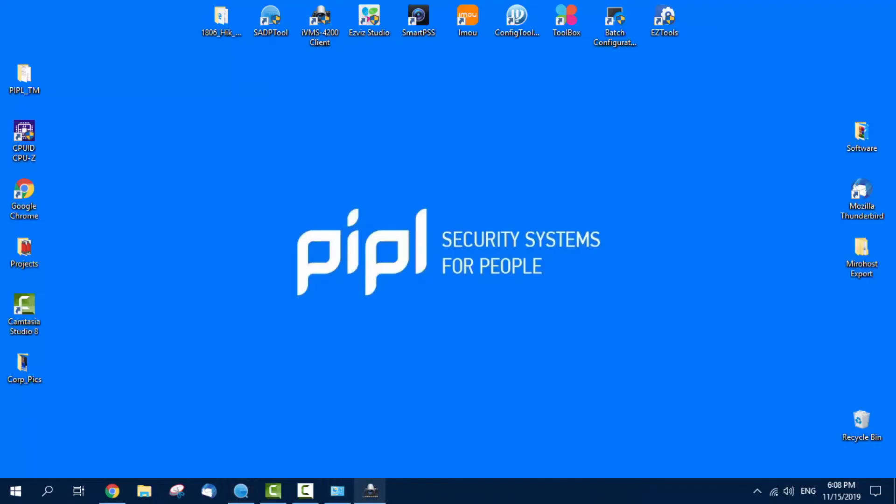
Step: Launch iVMS-4200 and add the online terminal nicknamed 'Terminal' with admin credentials
double_click(319, 17)
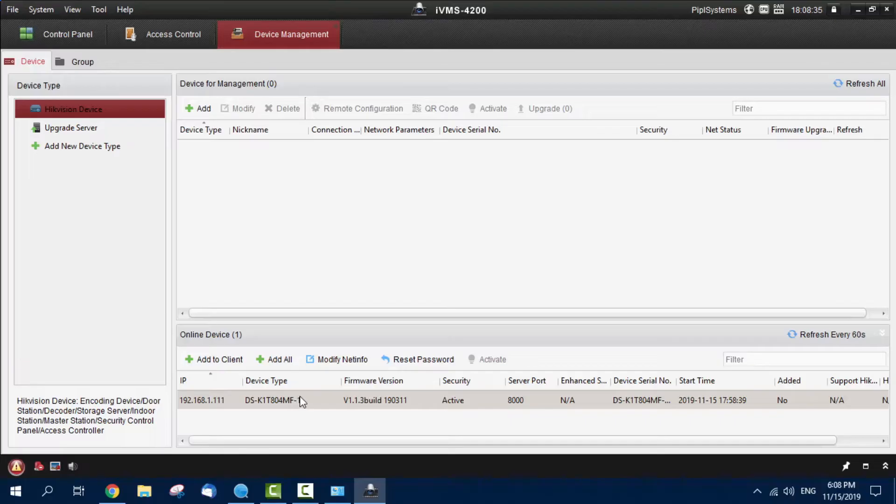
mouse_move(276, 407)
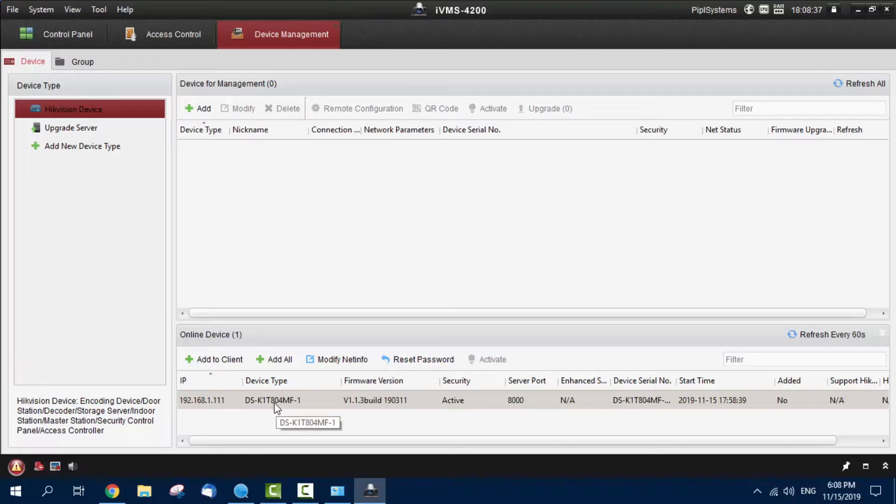
left_click(198, 109)
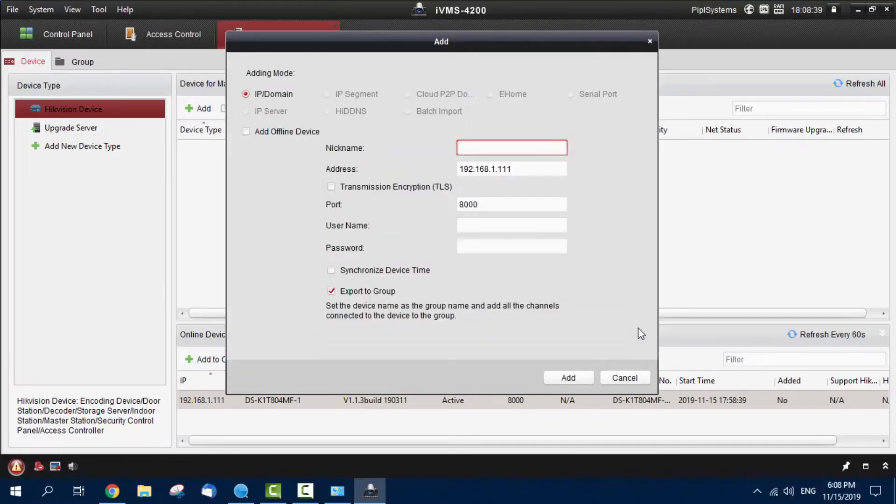
type("Terminal")
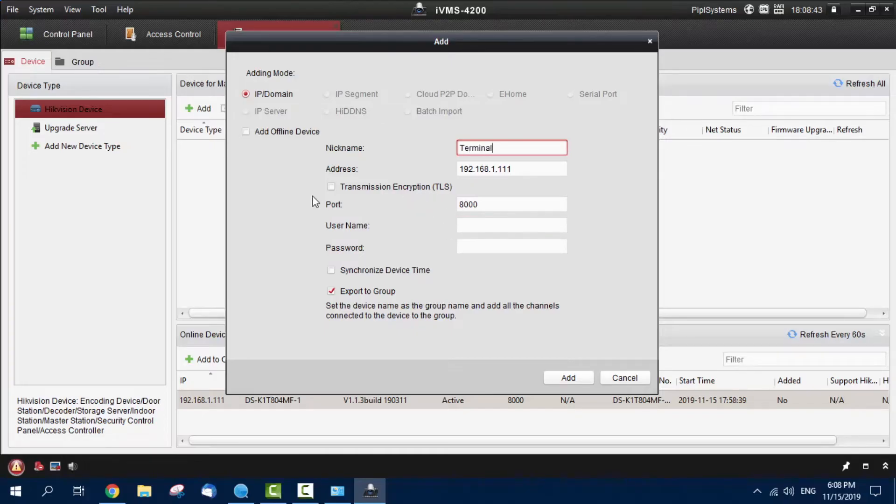
left_click(512, 226)
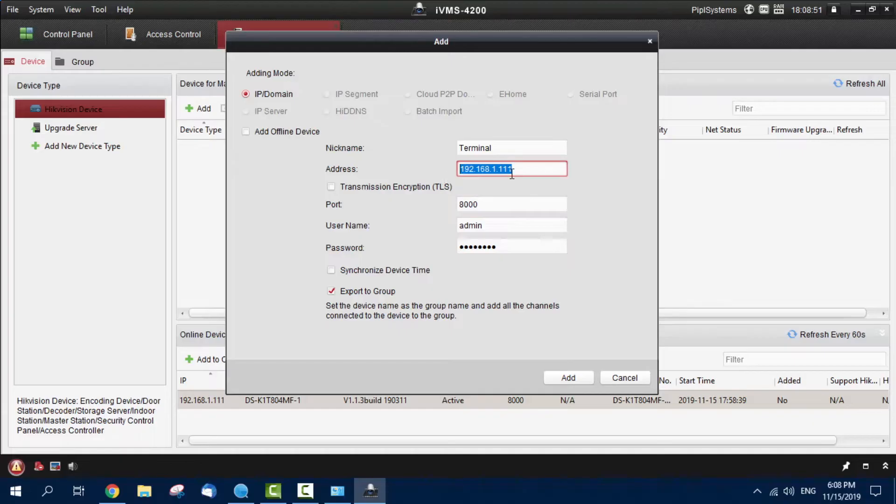
left_click(331, 270)
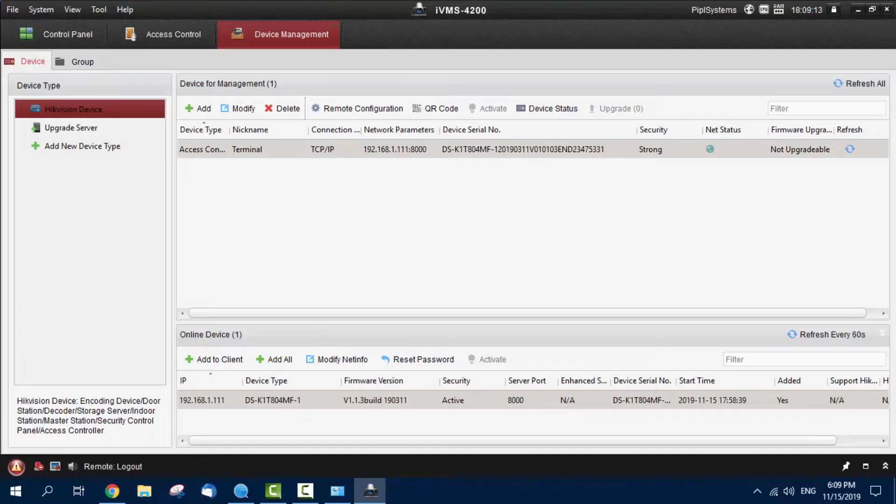
mouse_move(285, 31)
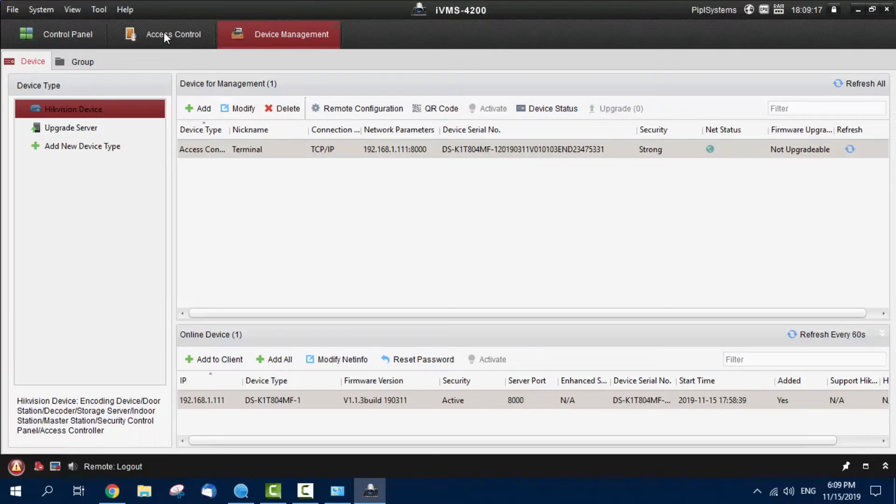
Step: In Access Control, add an organization named 'Pipl Systems'
left_click(174, 34)
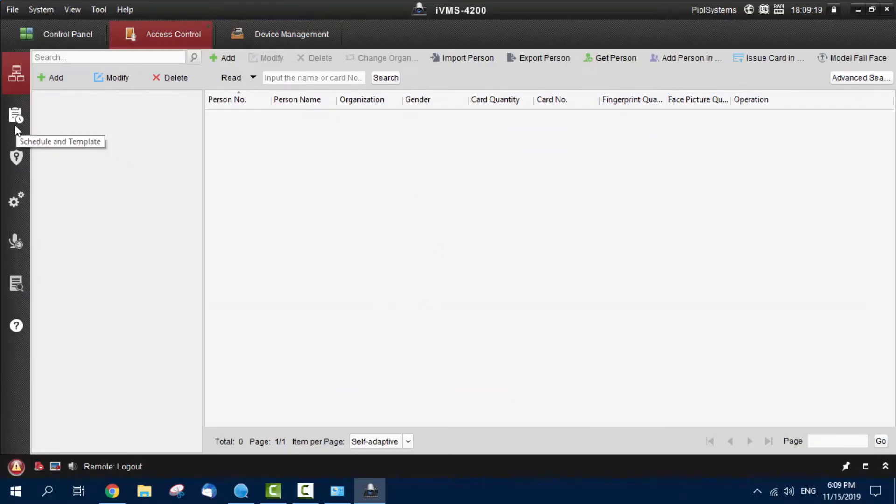
mouse_move(16, 77)
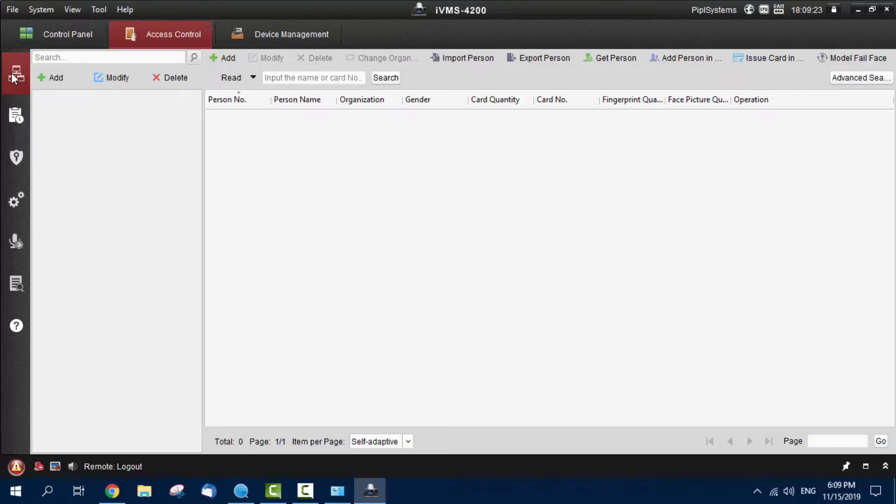
mouse_move(14, 75)
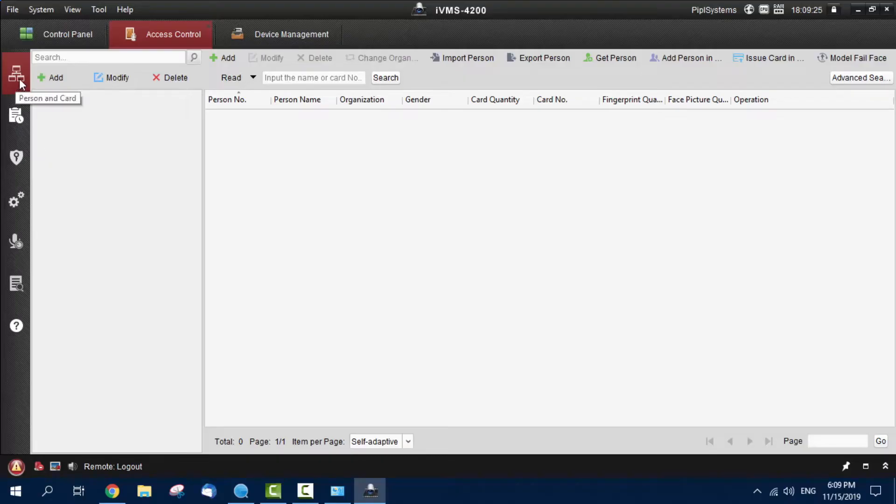
mouse_move(156, 431)
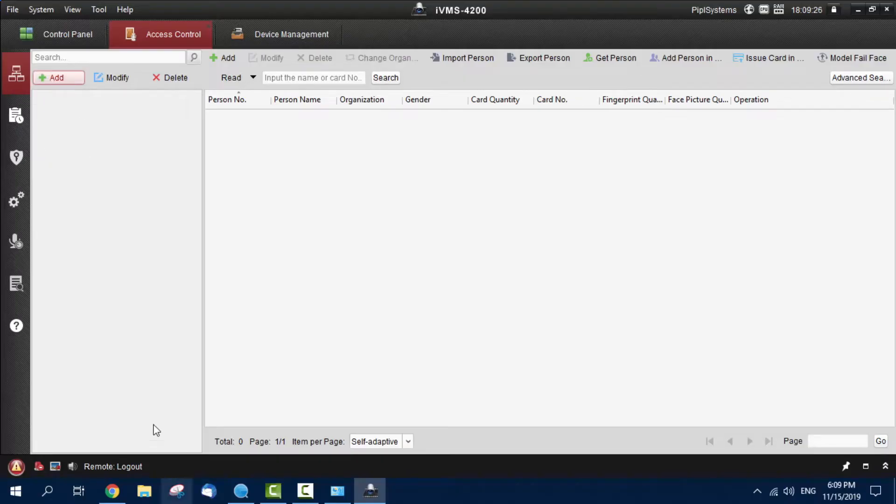
left_click(55, 77)
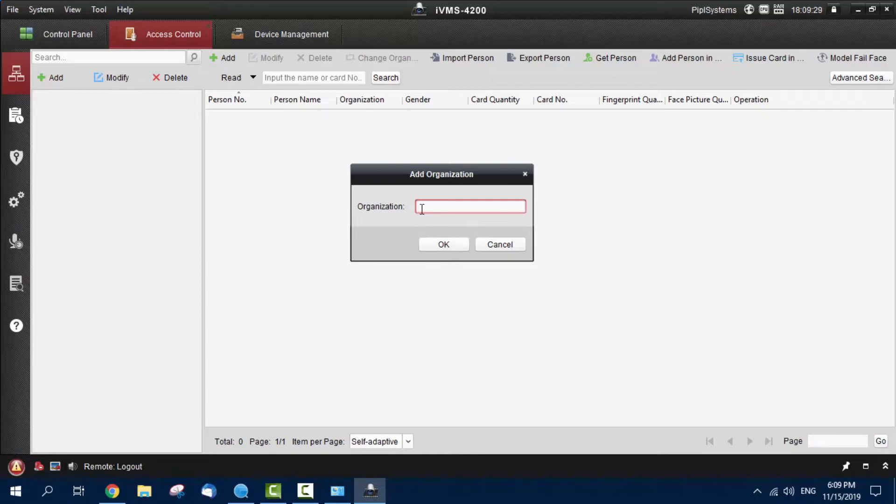
type("Pipl Systems")
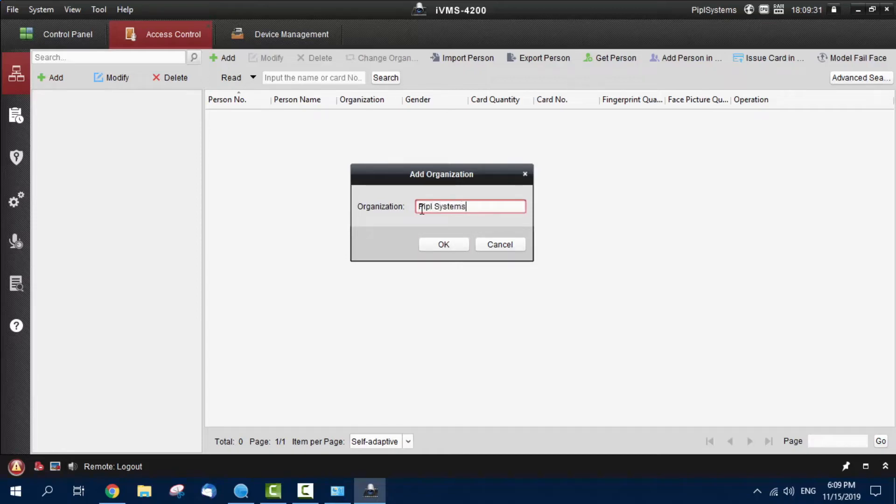
left_click(443, 244)
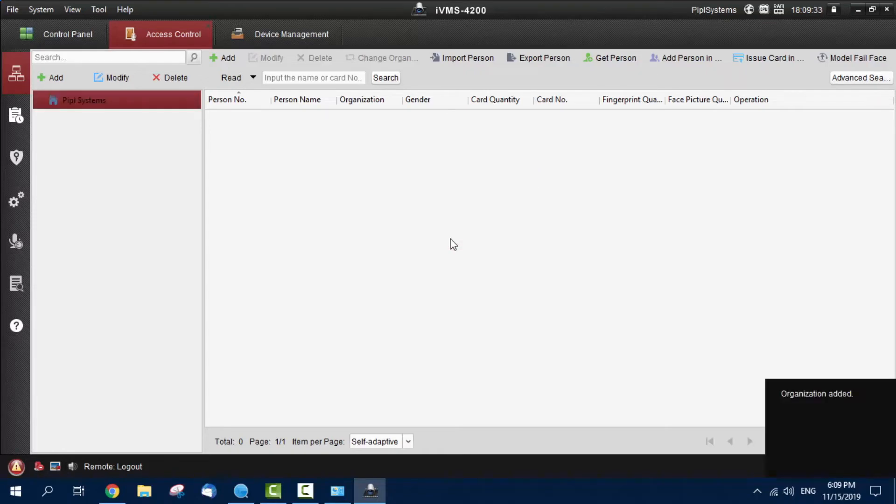
mouse_move(247, 179)
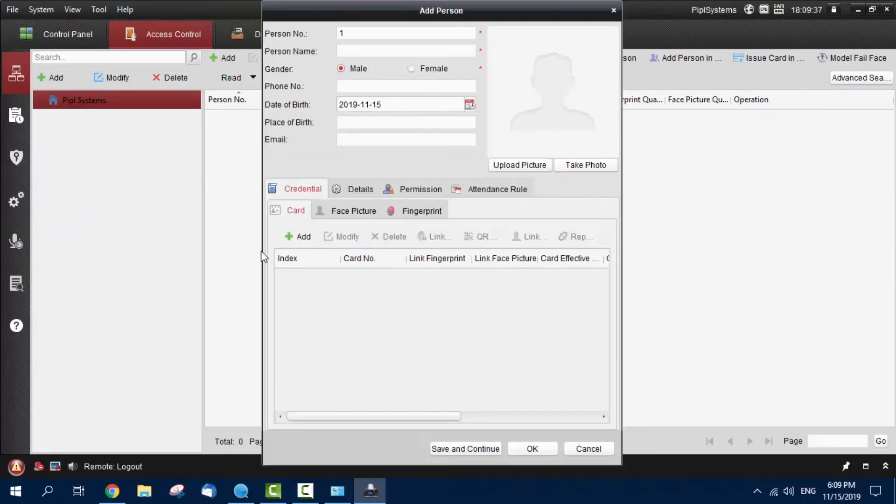
left_click(406, 51)
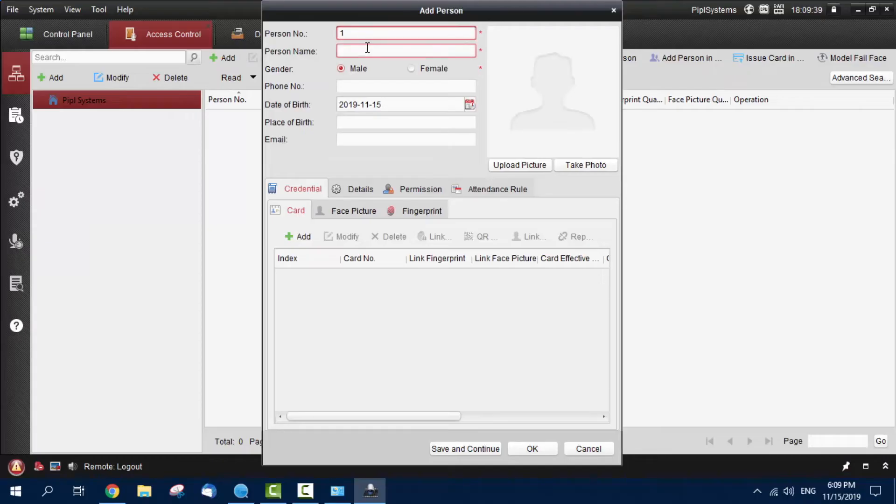
type("Daniel")
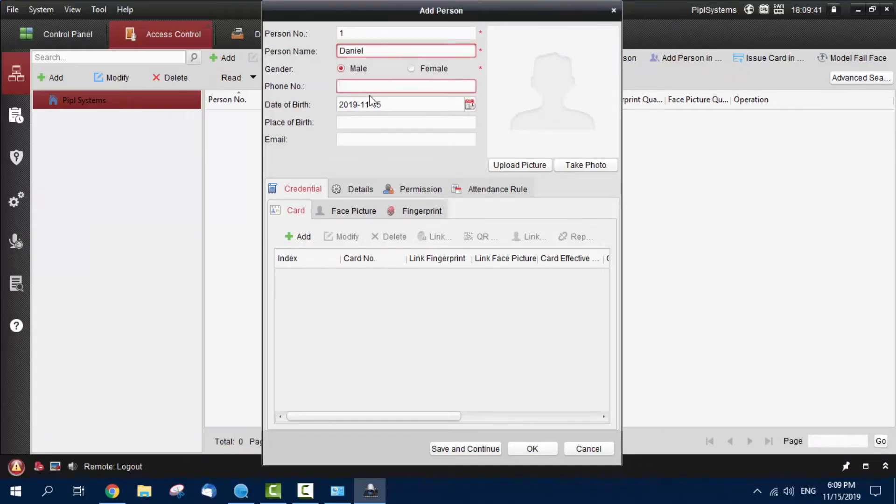
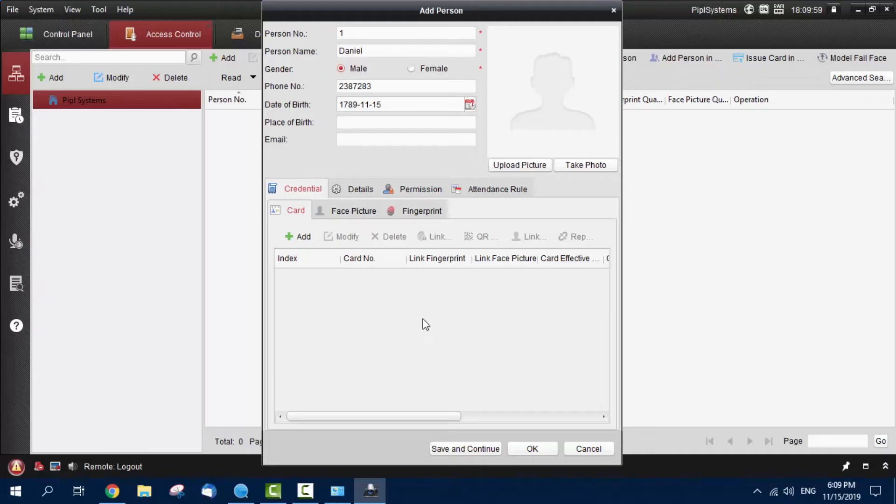
mouse_move(312, 293)
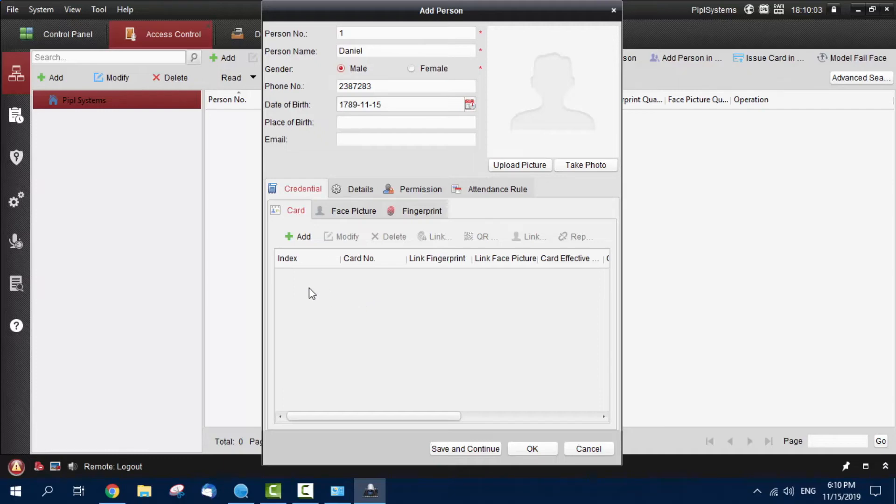
mouse_move(276, 277)
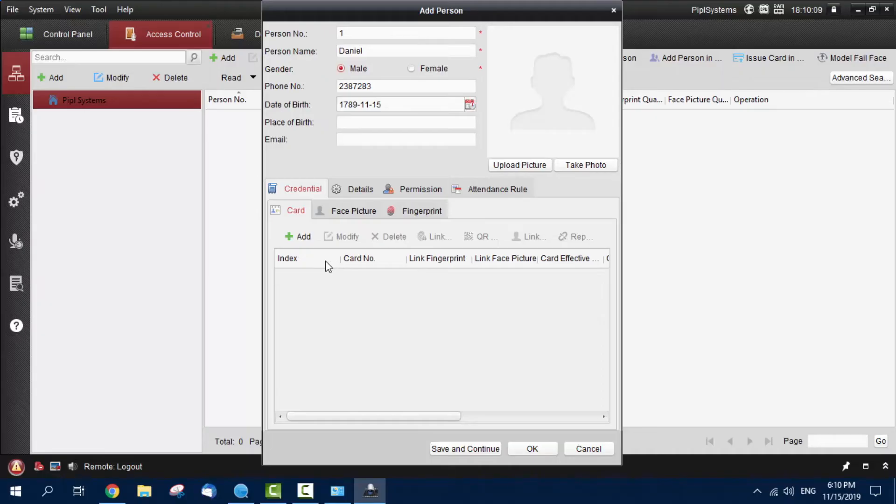
left_click(297, 236)
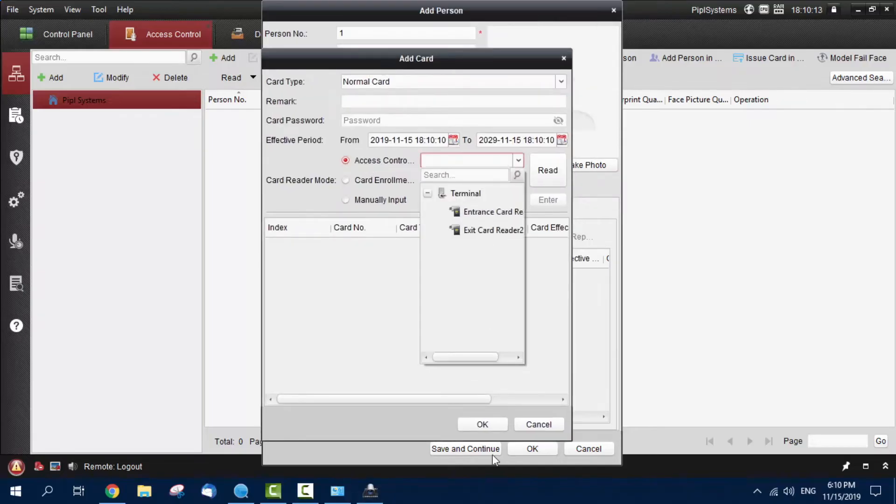
left_click(492, 212)
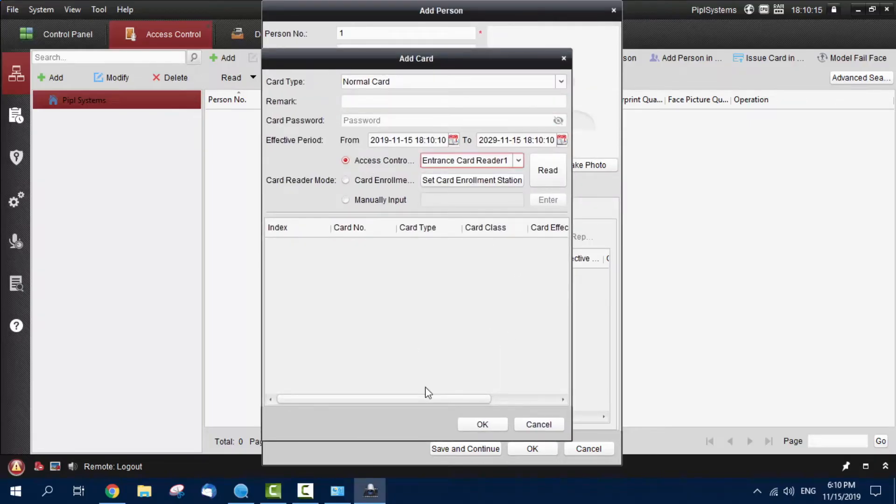
left_click(547, 171)
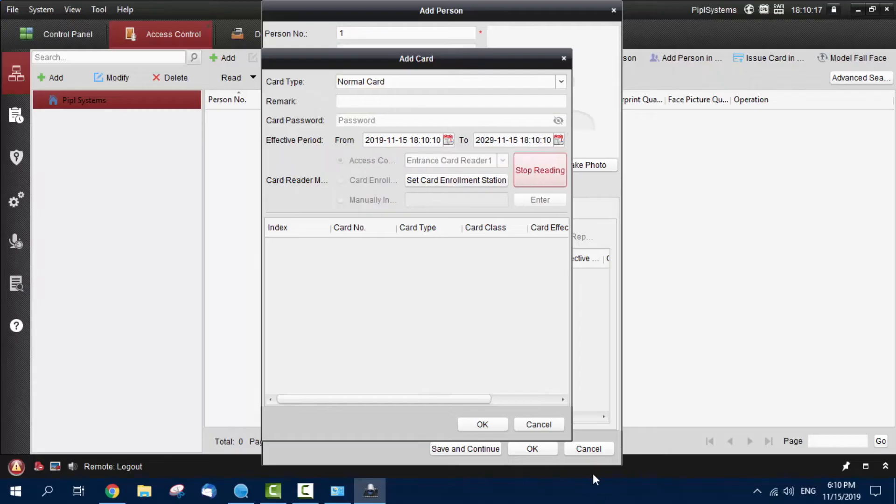
mouse_move(612, 492)
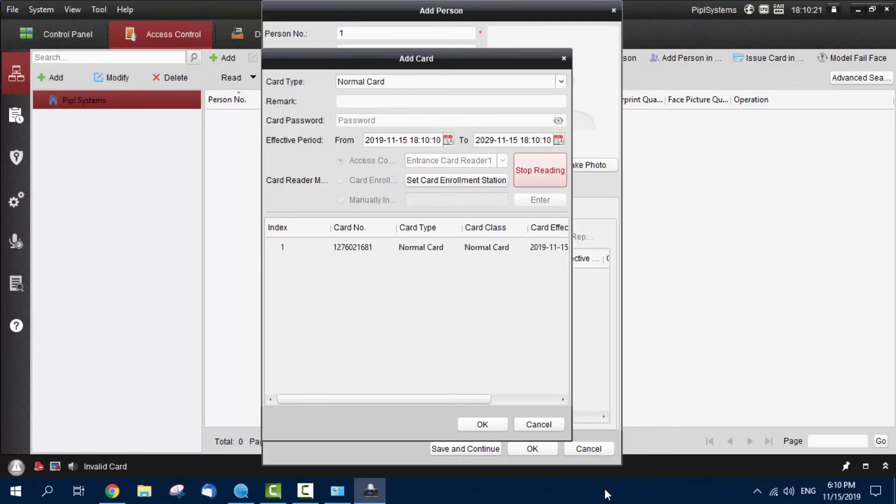
left_click(540, 170)
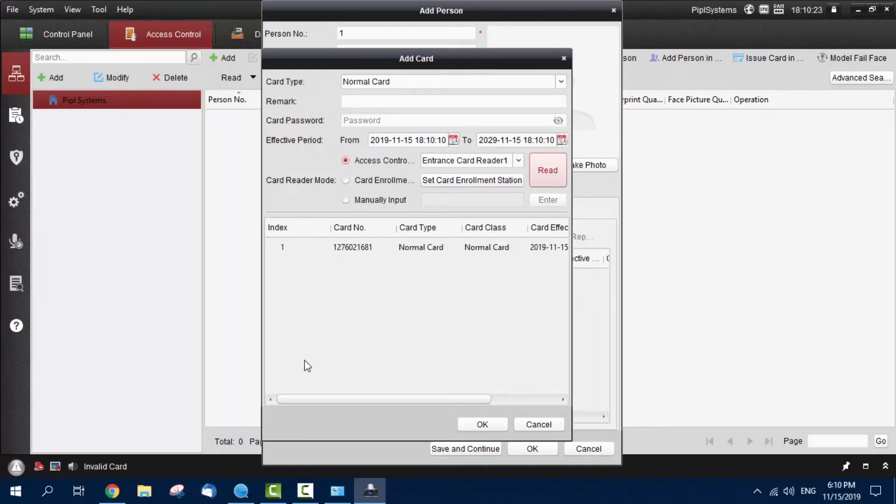
mouse_move(209, 471)
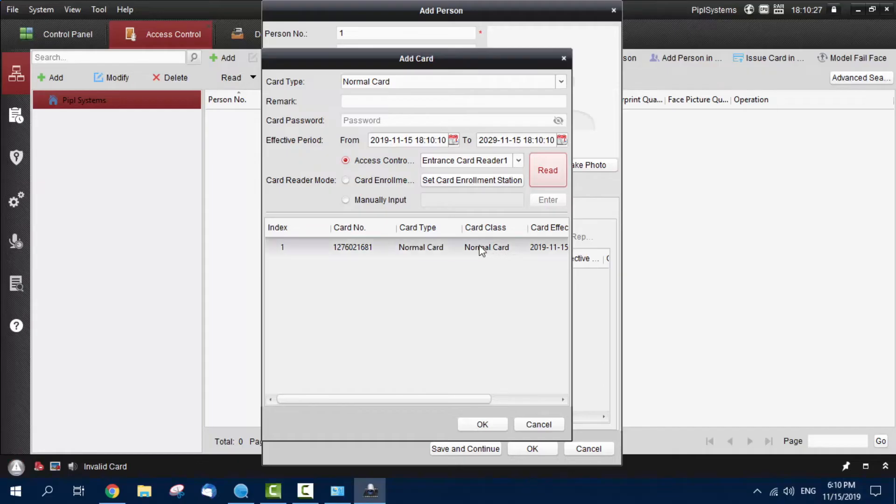
left_click(483, 424)
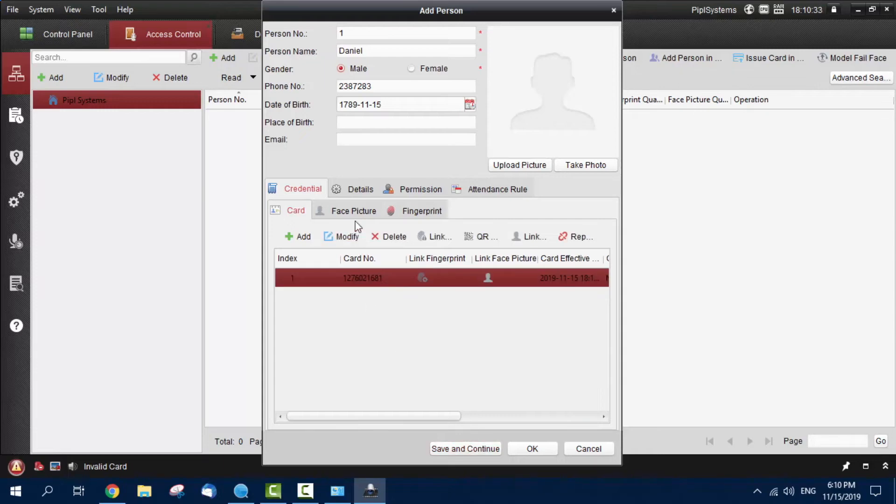
left_click(421, 210)
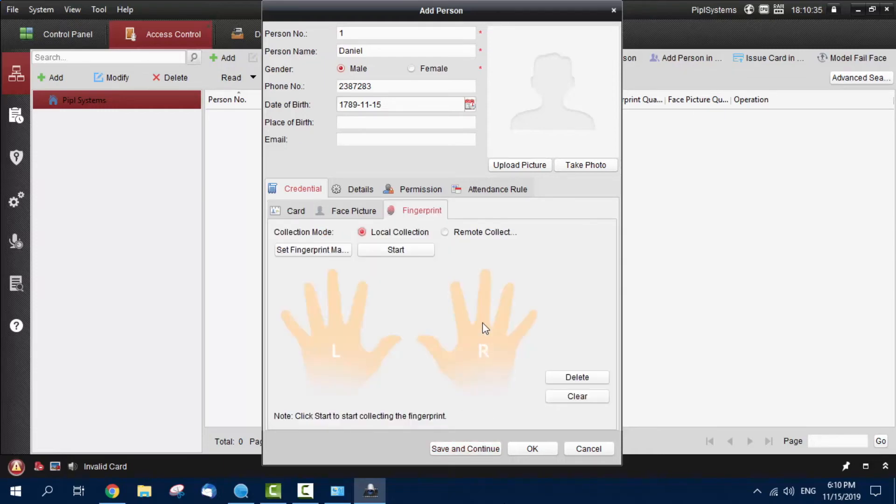
left_click(444, 232)
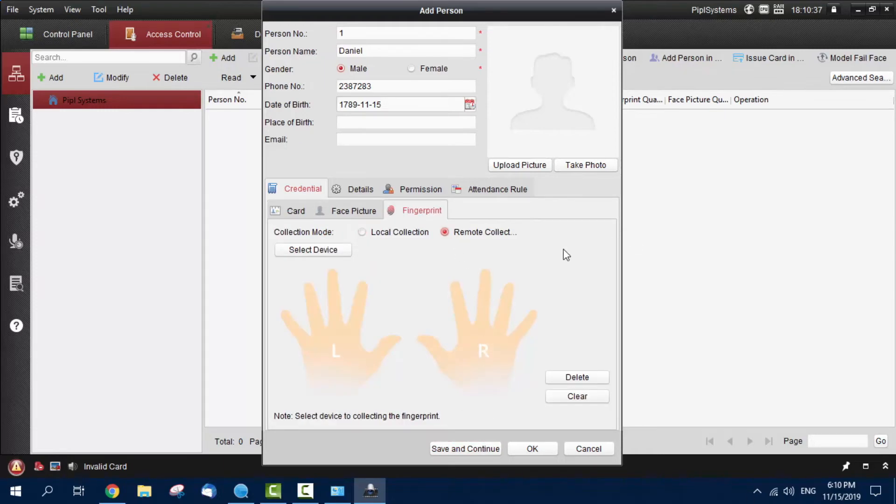
left_click(313, 250)
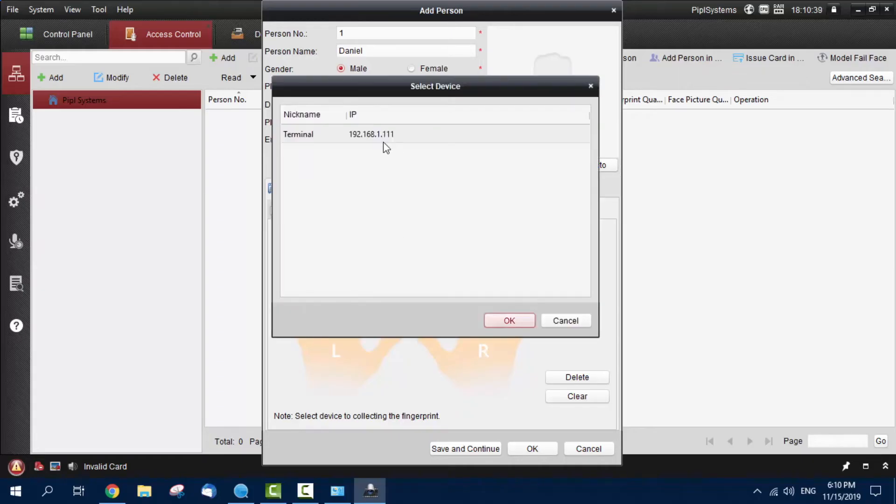
left_click(509, 320)
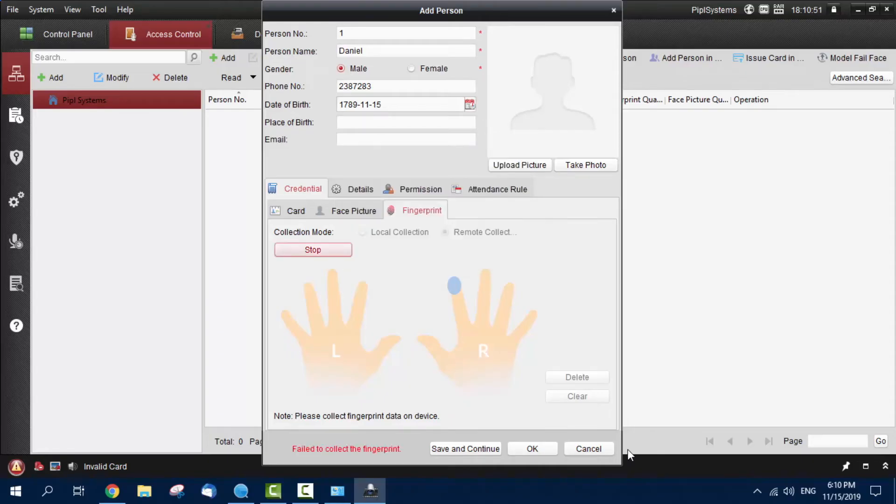
left_click(445, 232)
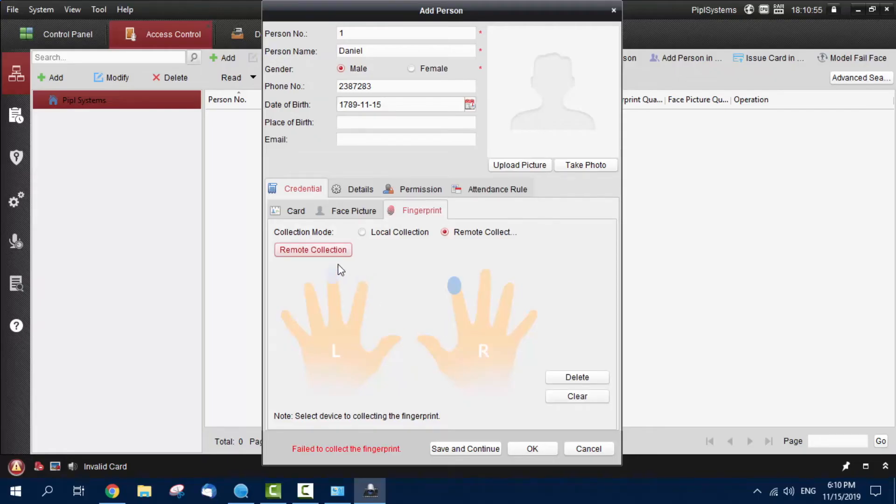
left_click(313, 249)
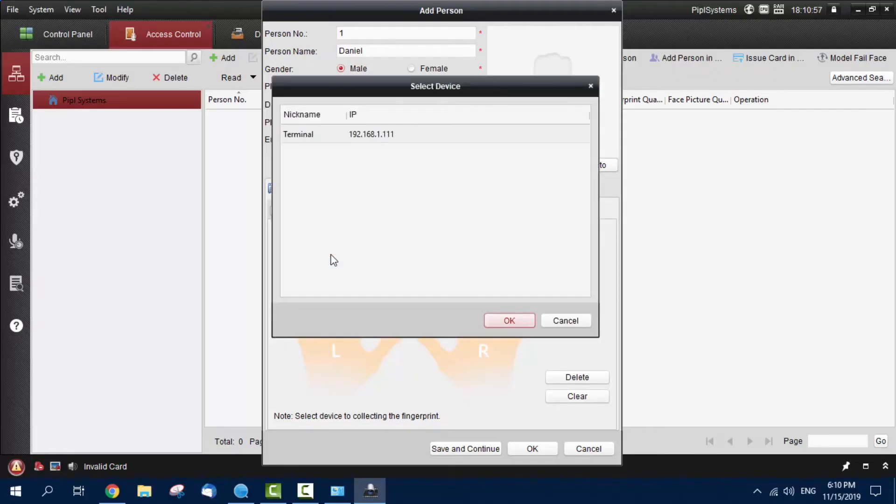
left_click(510, 320)
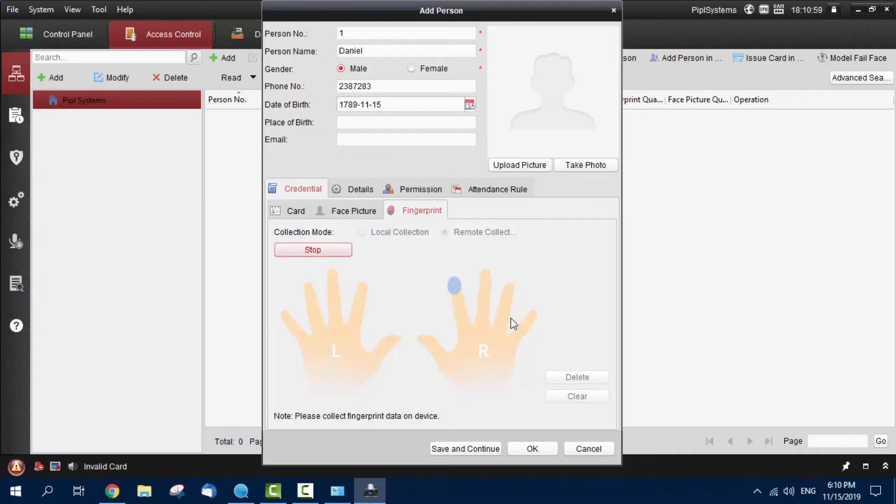
left_click(313, 250)
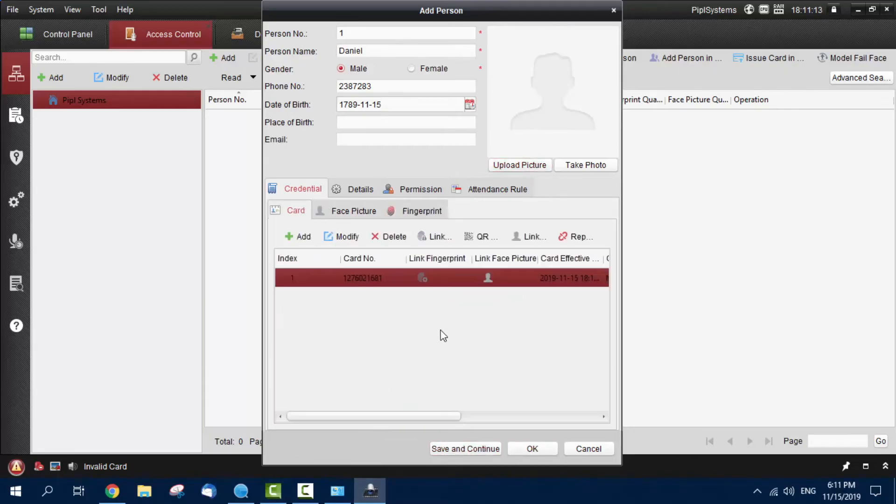
left_click(421, 211)
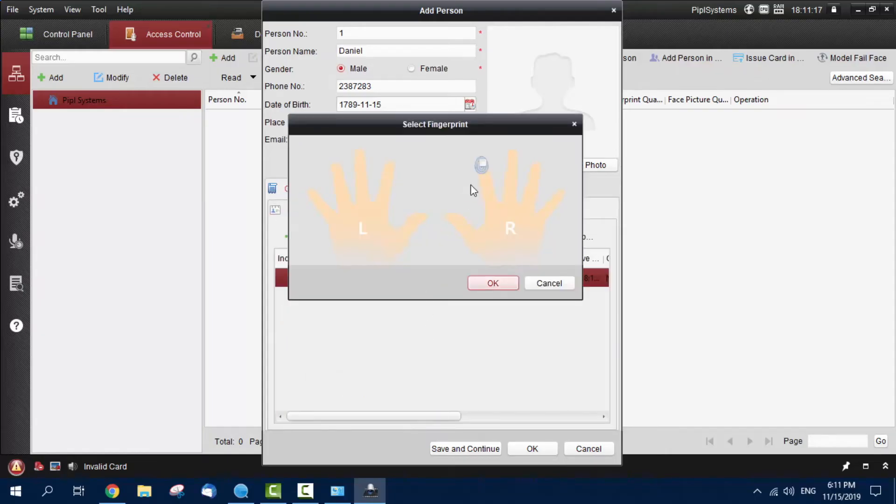
left_click(493, 283)
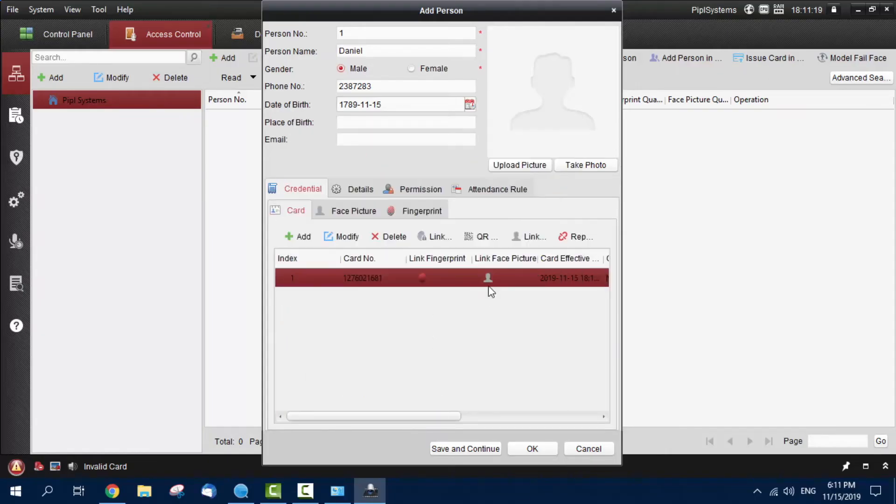
mouse_move(207, 413)
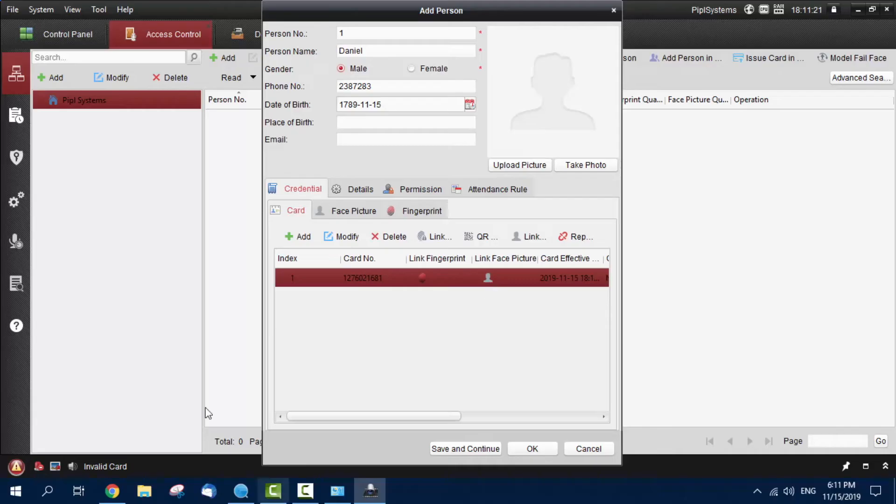
Step: Add a password to Daniel's card, check his fingerprint, and save the person
left_click(342, 236)
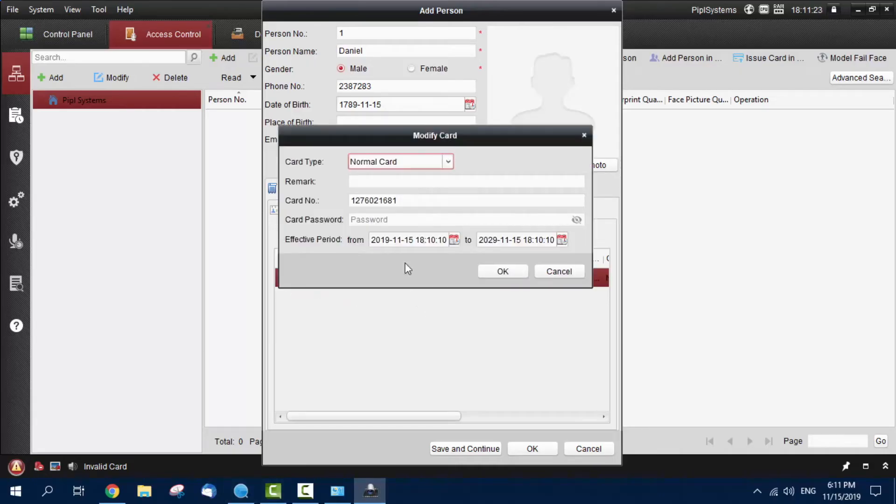
left_click(462, 220)
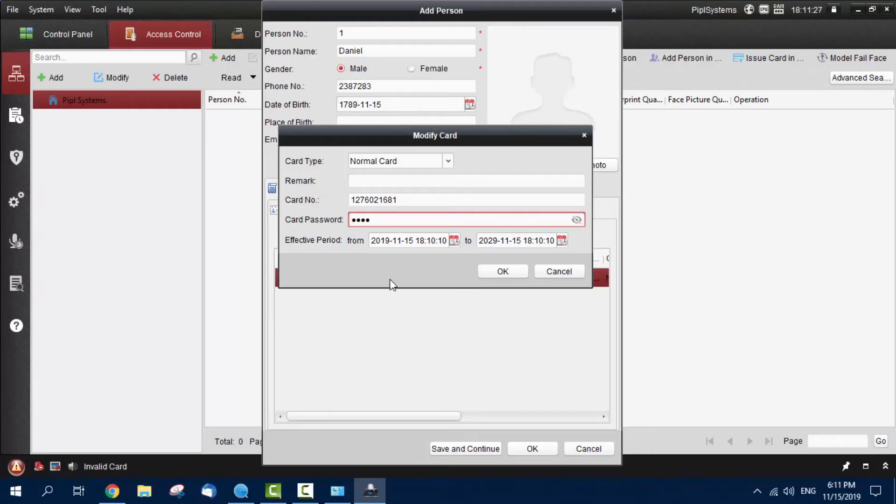
left_click(502, 271)
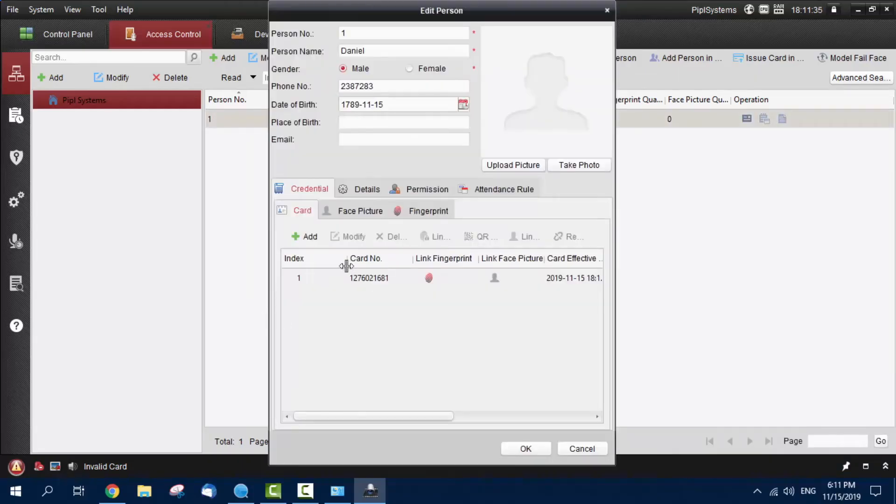
mouse_move(377, 207)
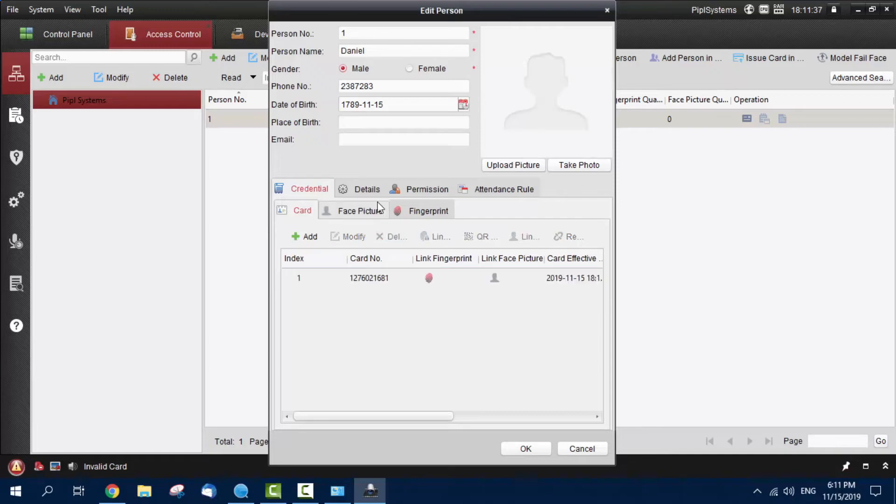
left_click(428, 210)
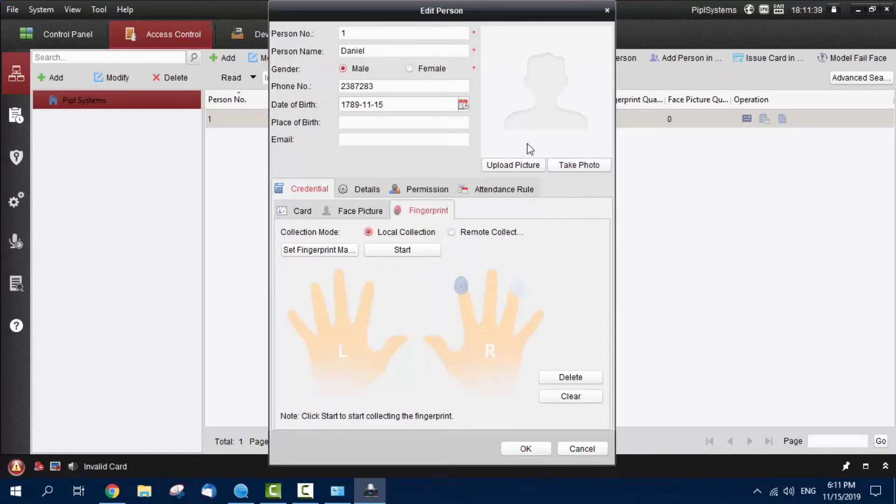
left_click(525, 448)
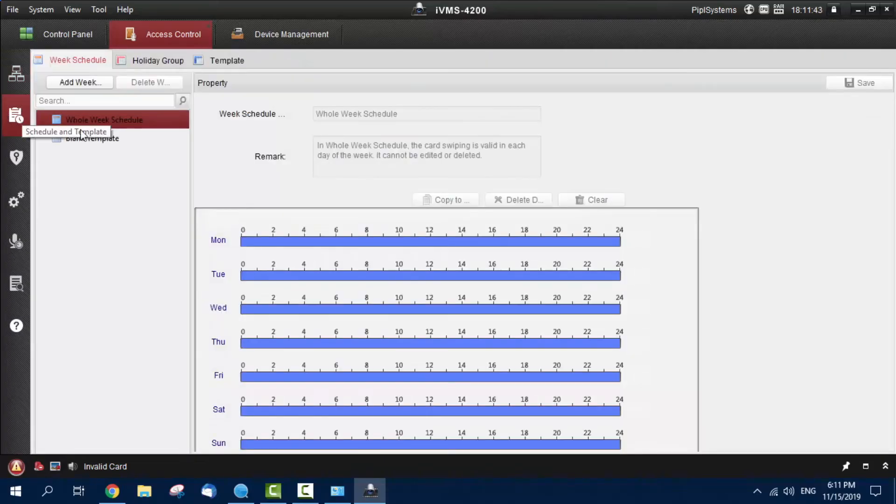
Step: Create the Main Building Entrance permission covering Pipl Systems people and the Terminal door
left_click(15, 157)
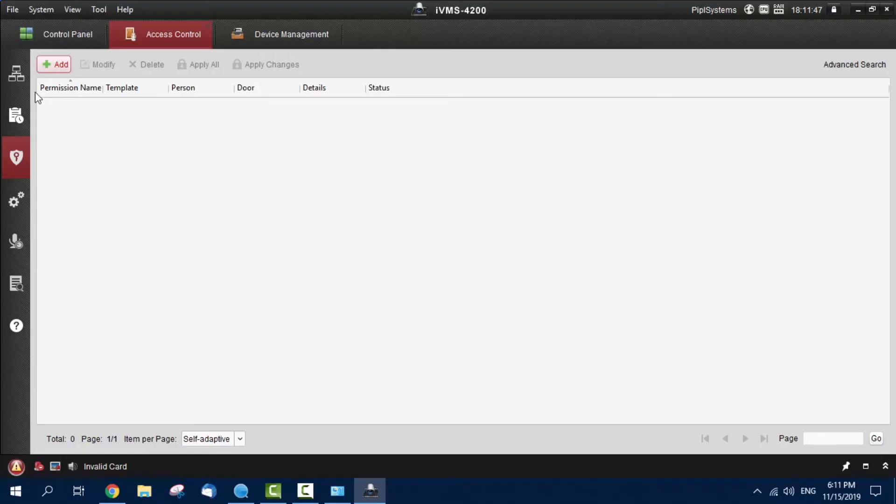
left_click(54, 64)
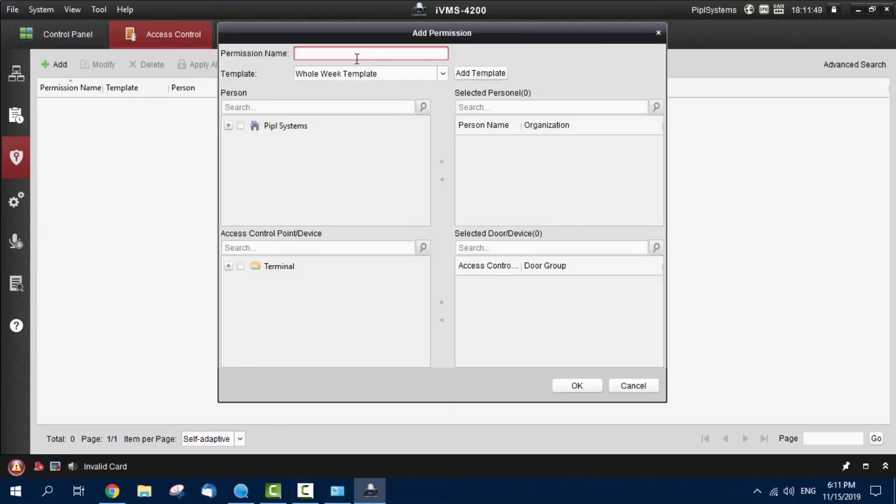
type("Entrance")
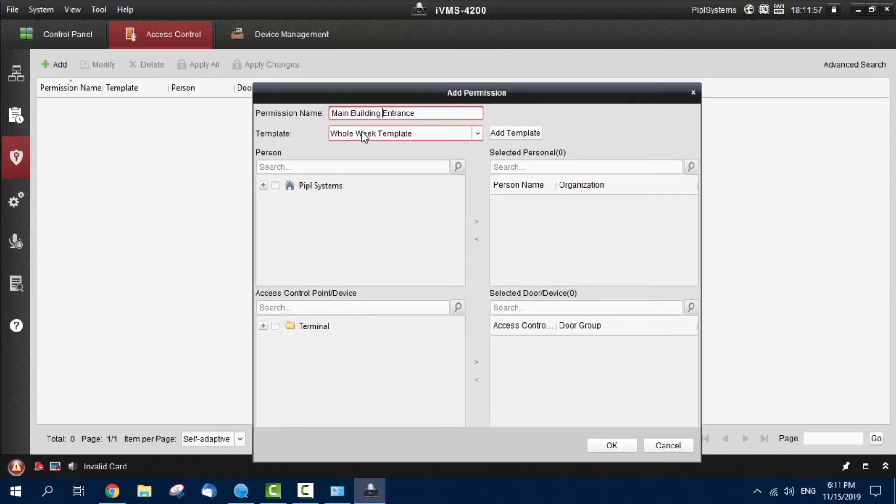
left_click(275, 185)
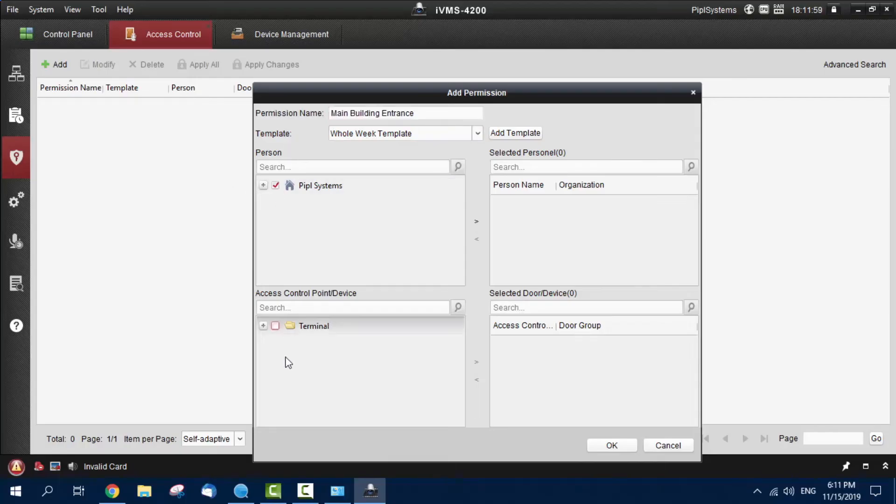
left_click(263, 186)
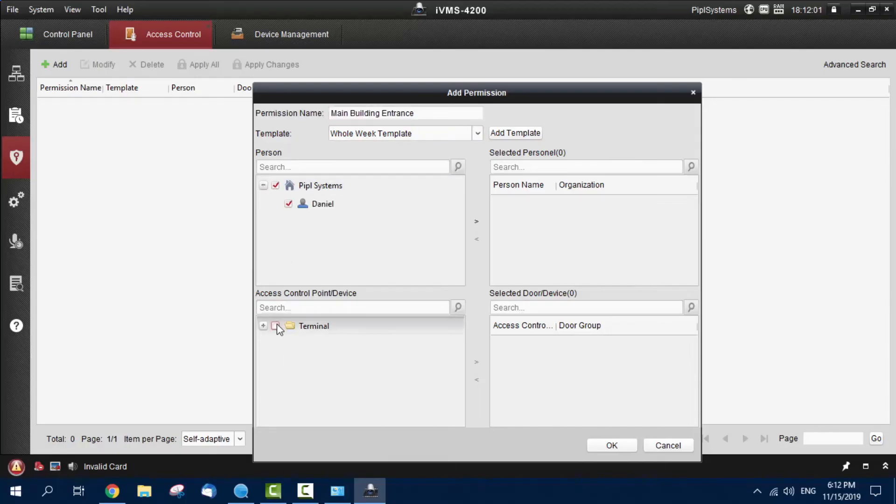
left_click(276, 326)
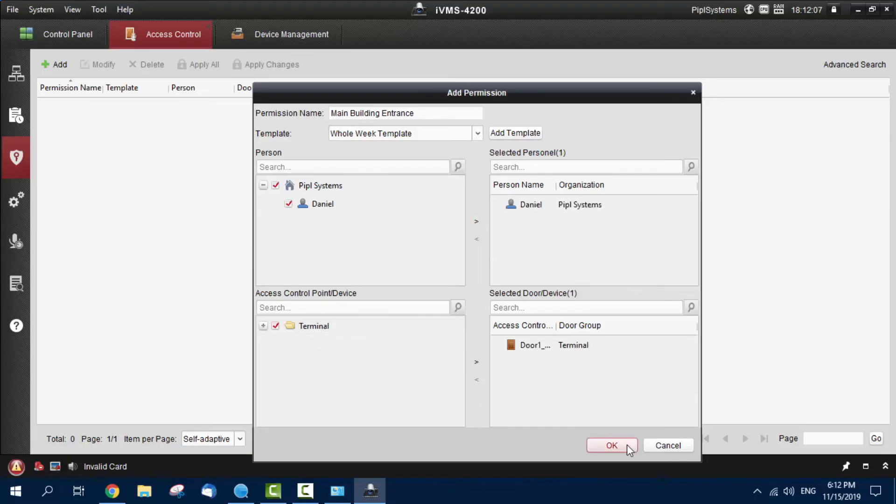
left_click(612, 445)
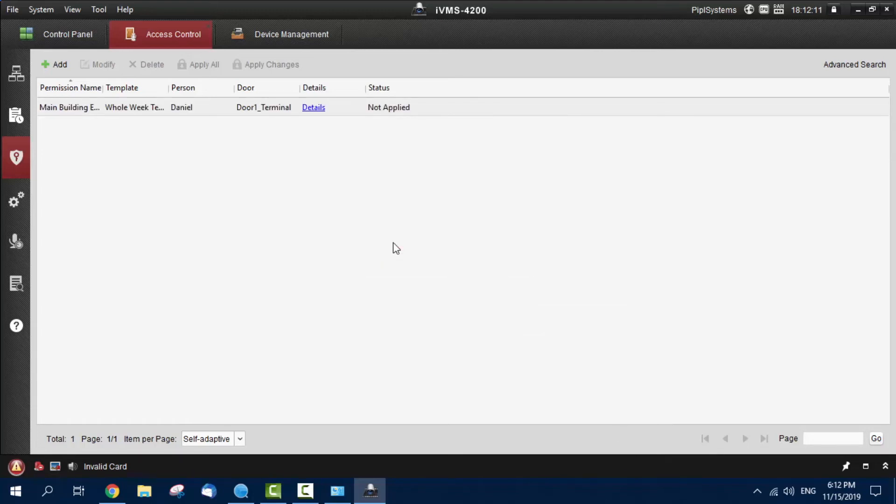
Step: Apply the Main Building Entrance permission to the Terminal and close the results
left_click(204, 65)
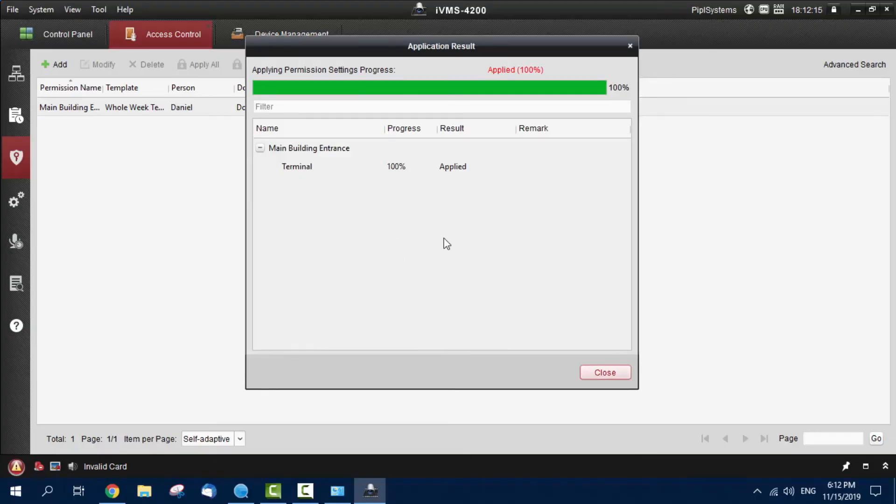
left_click(605, 373)
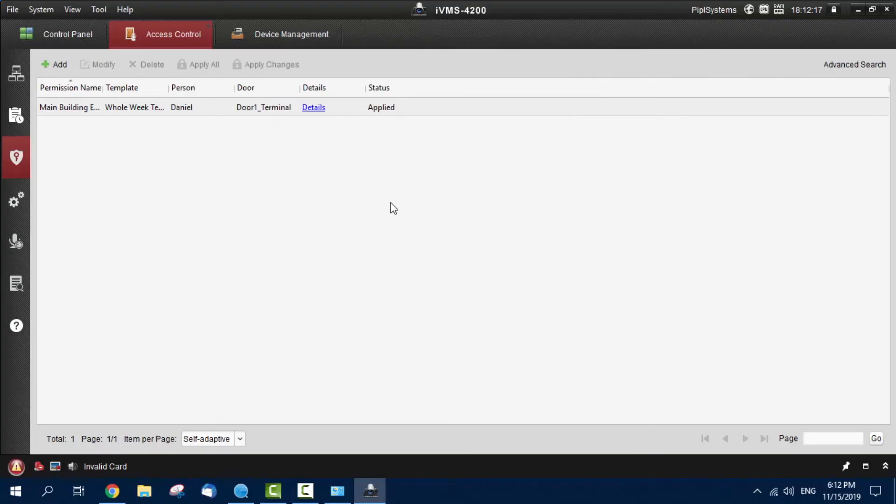
mouse_move(134, 76)
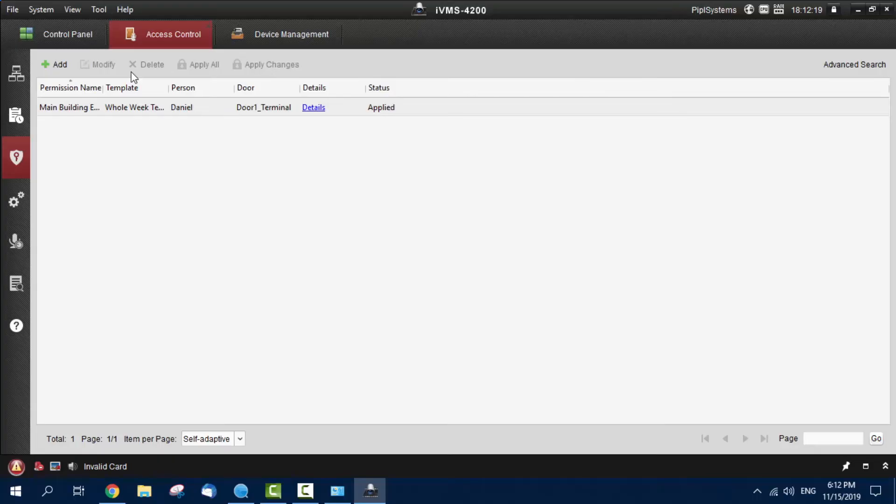
mouse_move(133, 77)
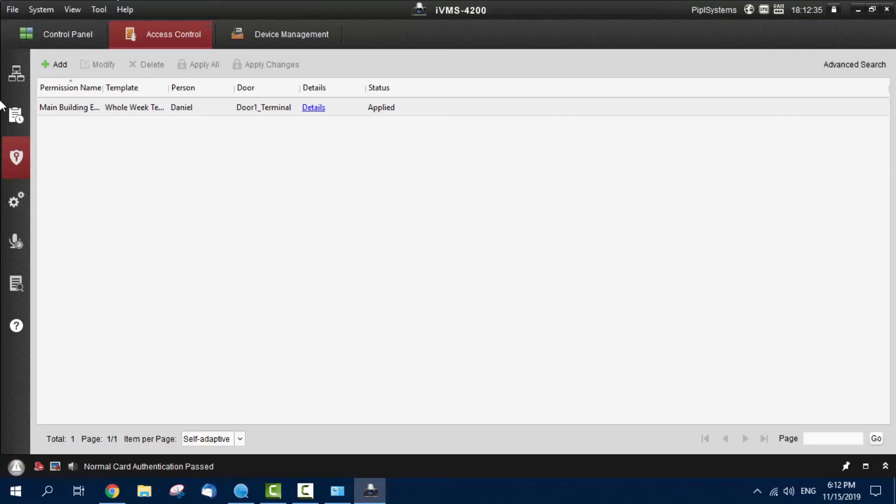
mouse_move(30, 118)
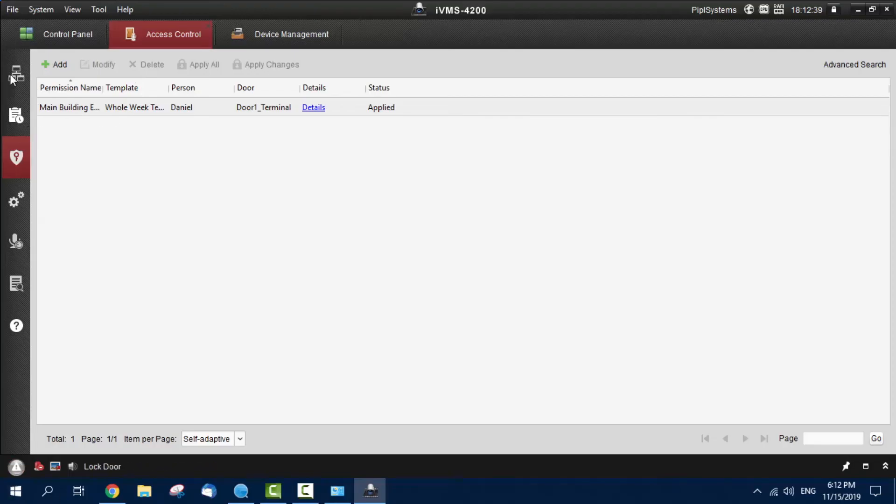
Step: Edit Daniel's record and enable Time and Attendance under Attendance Rule
left_click(15, 78)
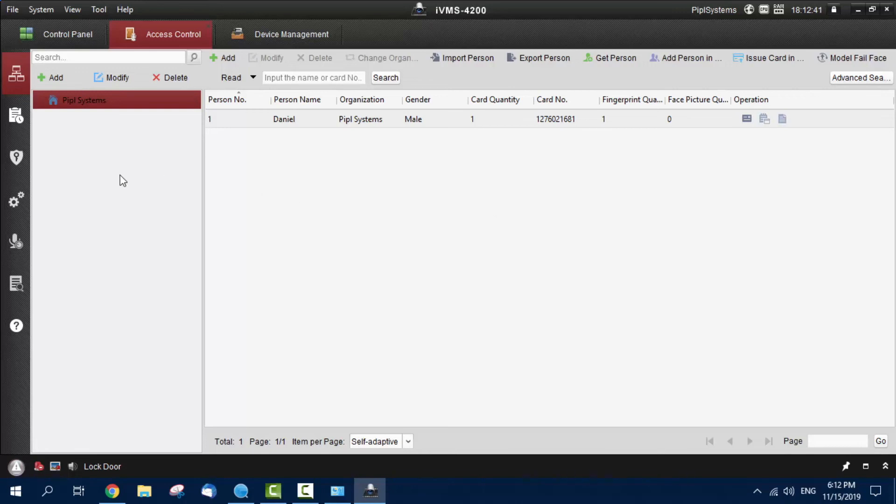
mouse_move(414, 318)
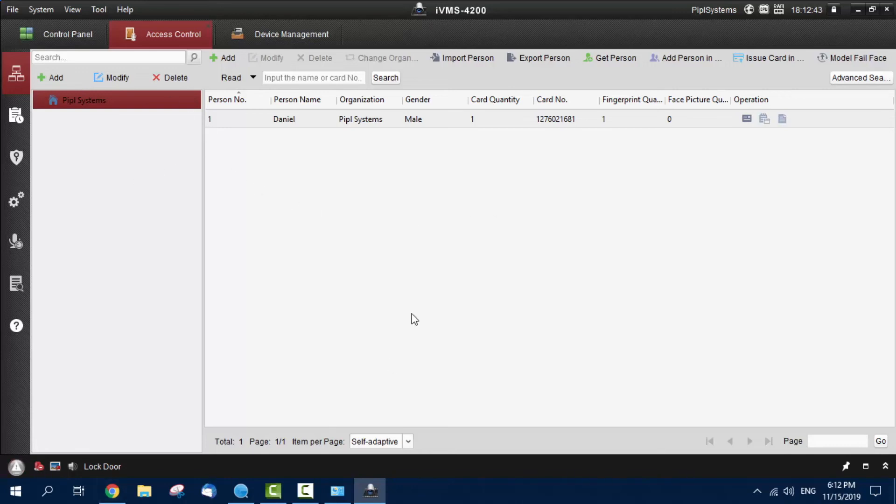
mouse_move(384, 137)
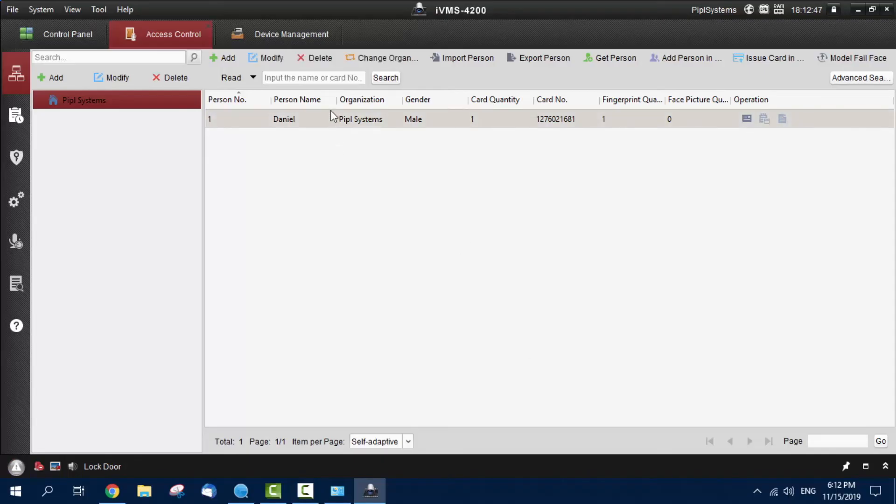
left_click(313, 78)
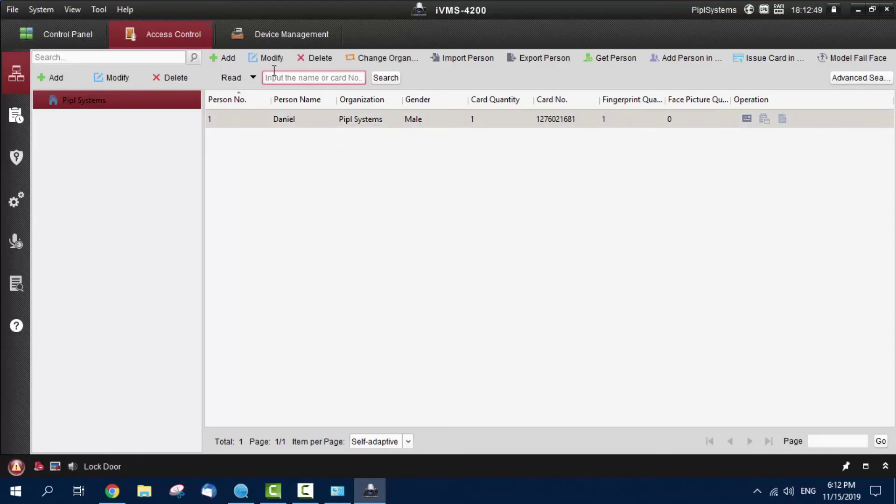
left_click(265, 58)
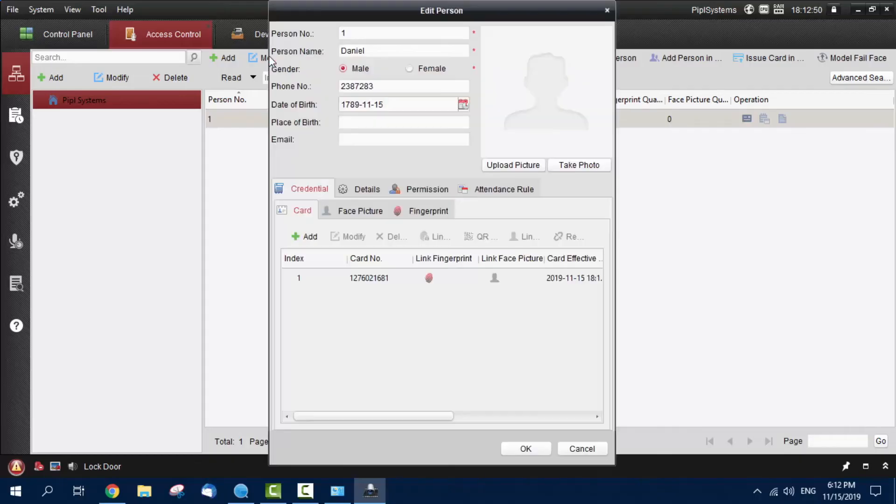
left_click(504, 189)
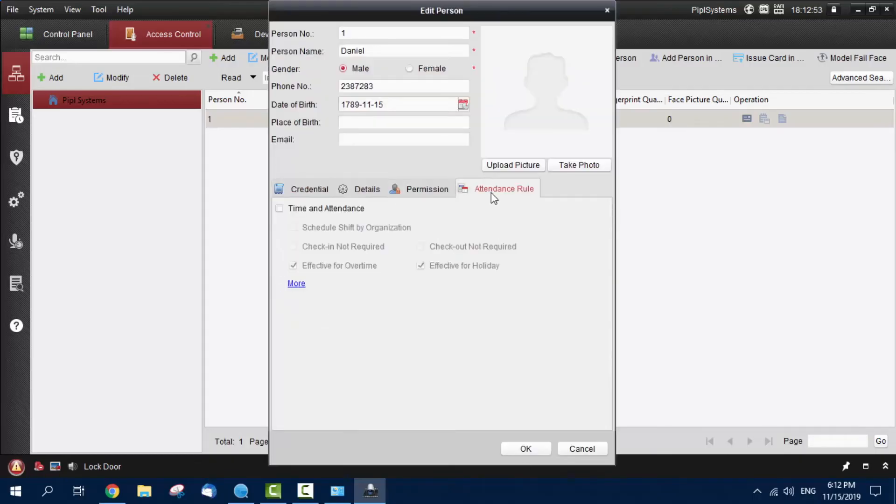
left_click(279, 209)
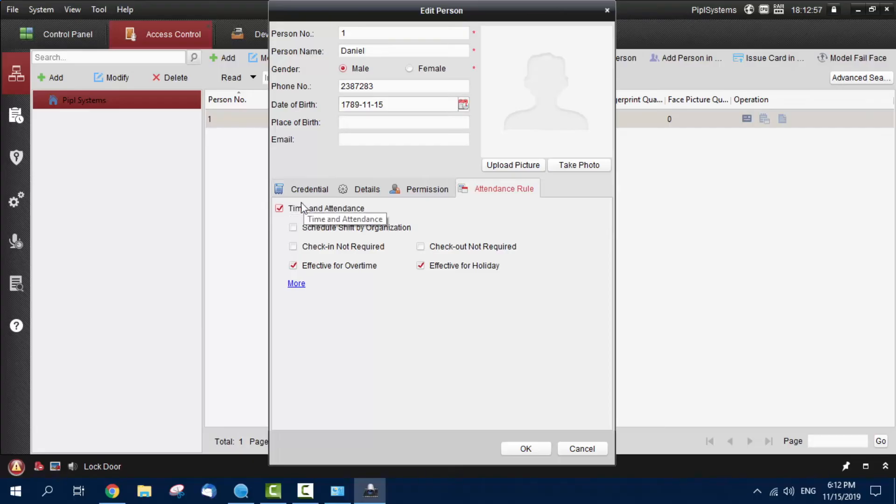
mouse_move(493, 319)
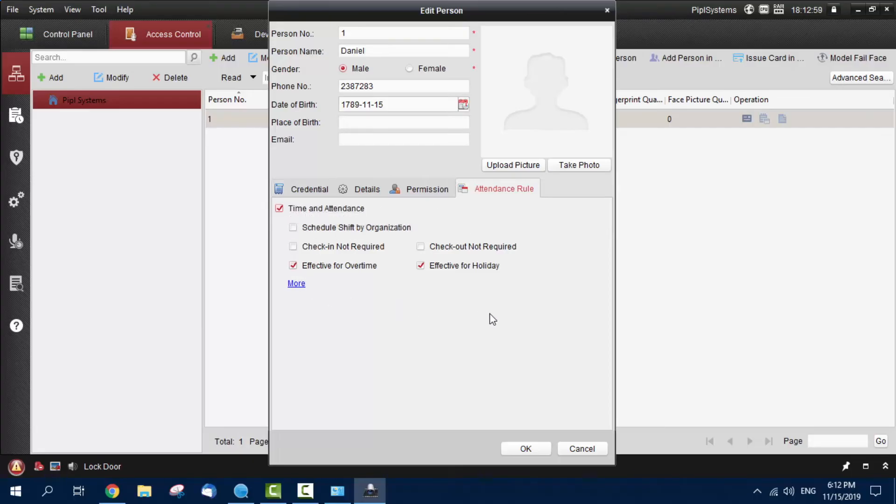
Step: Tick the Main Building Entrance permission, review his details, and save Daniel's record
left_click(427, 189)
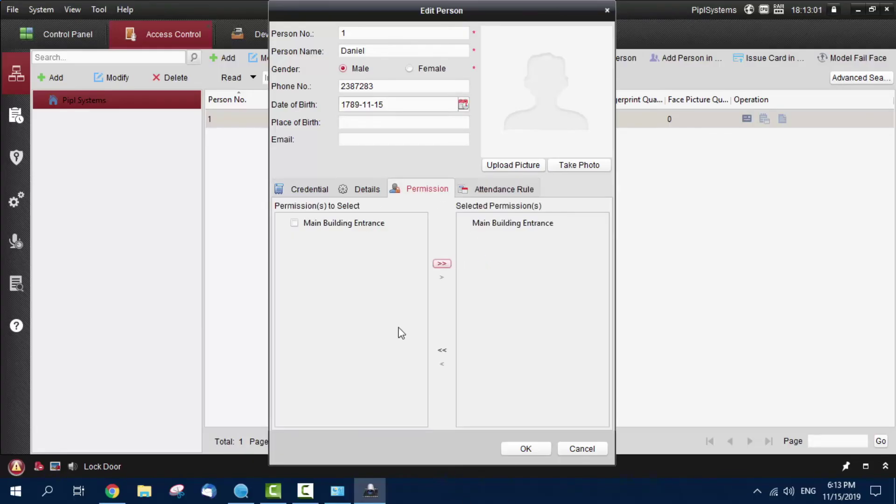
left_click(294, 223)
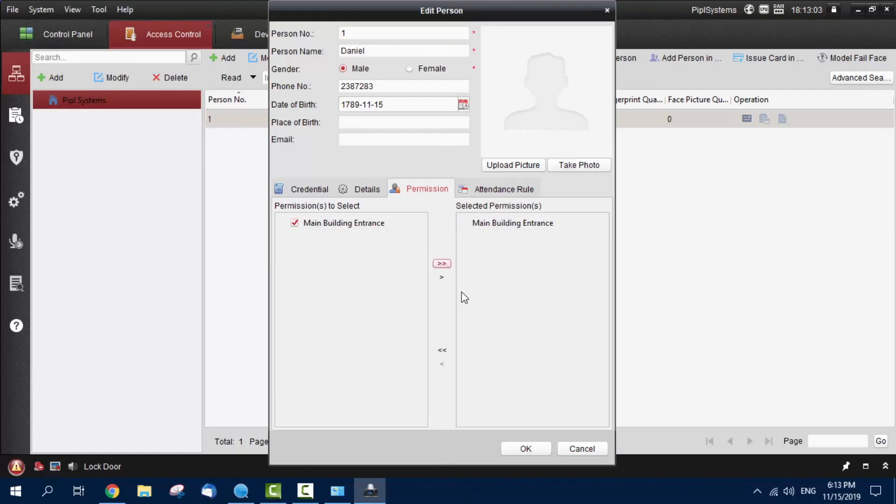
mouse_move(583, 244)
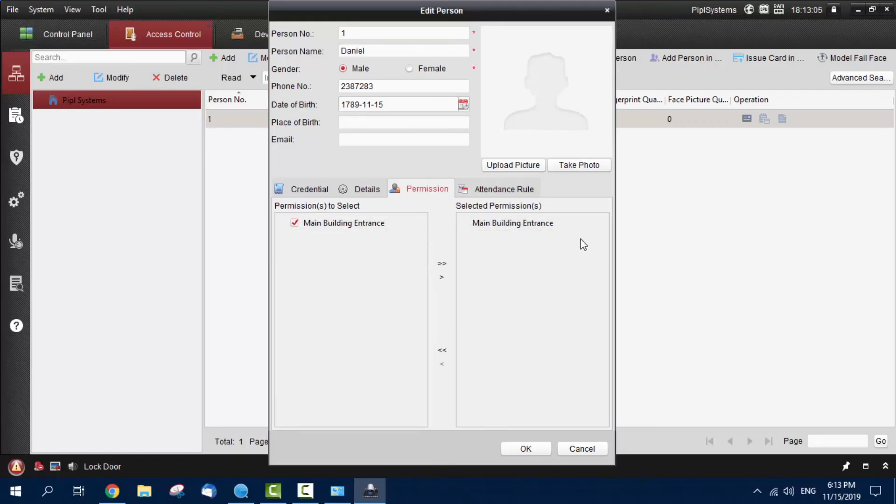
left_click(367, 189)
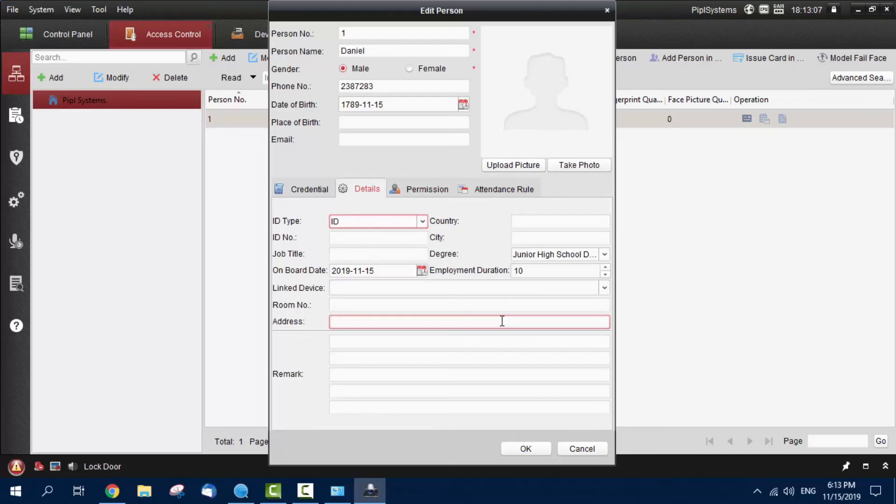
left_click(310, 189)
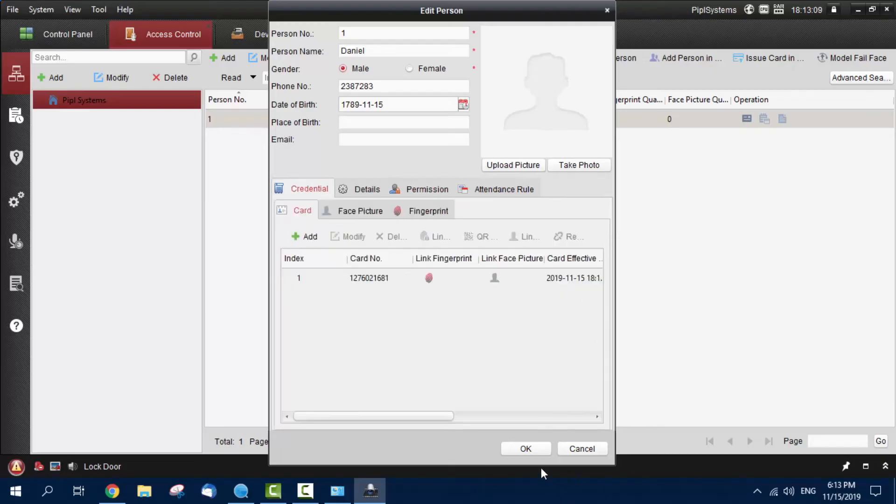
left_click(525, 448)
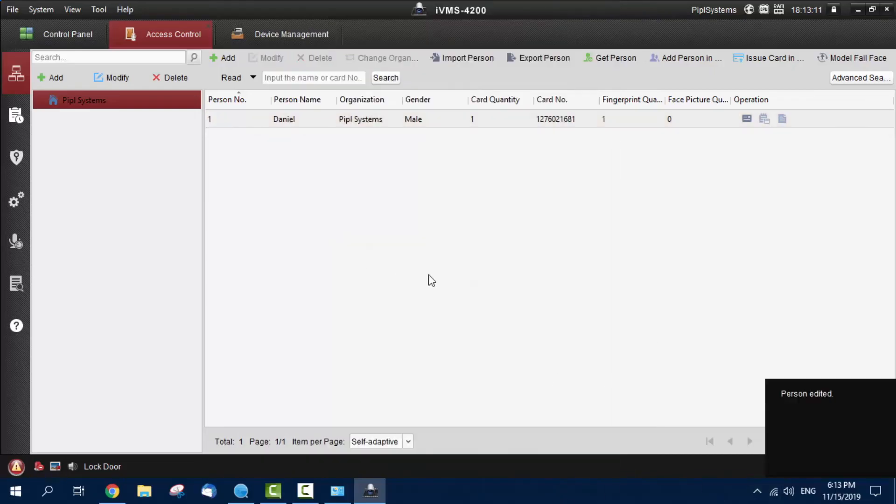
Step: Browse the Advanced Function card reader and multiple authentication settings
left_click(15, 117)
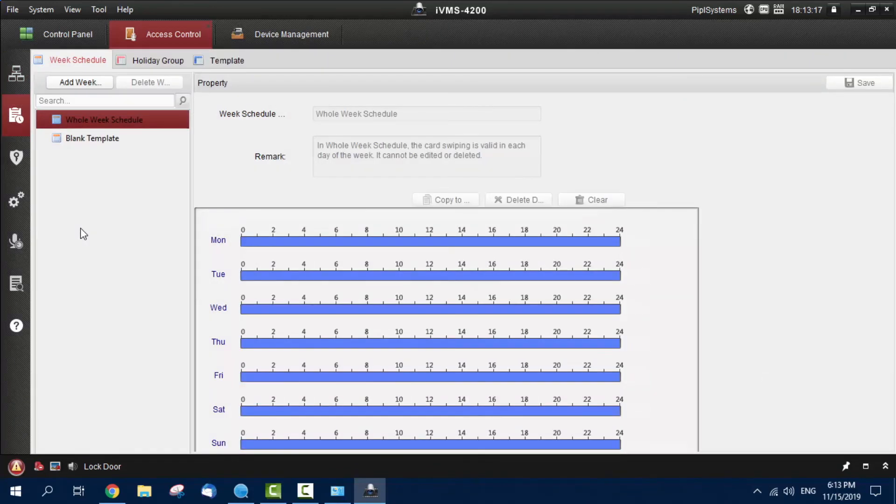
left_click(16, 198)
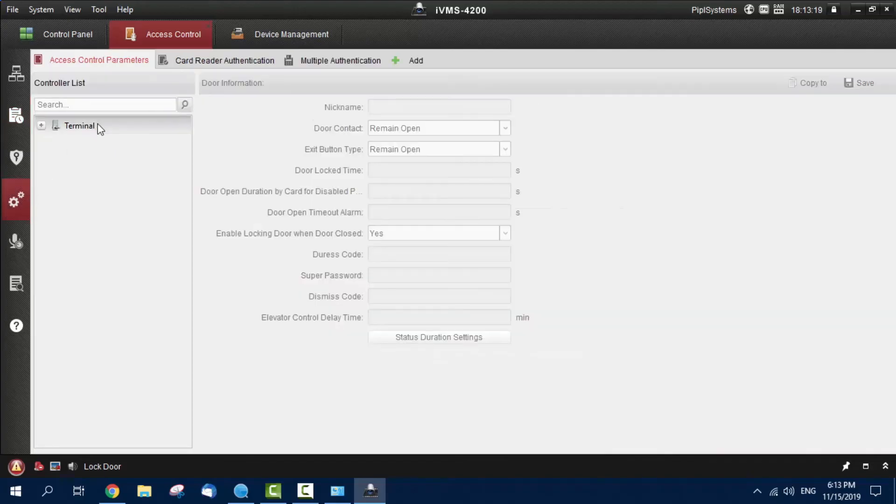
left_click(224, 59)
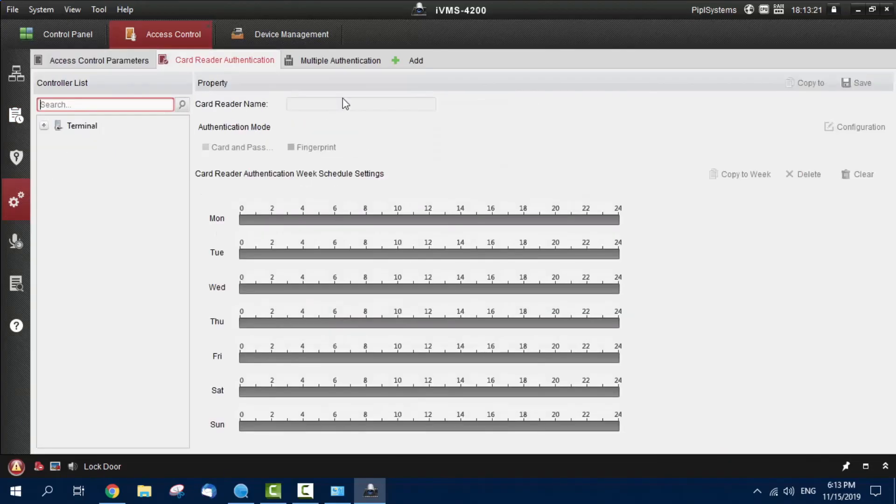
left_click(340, 60)
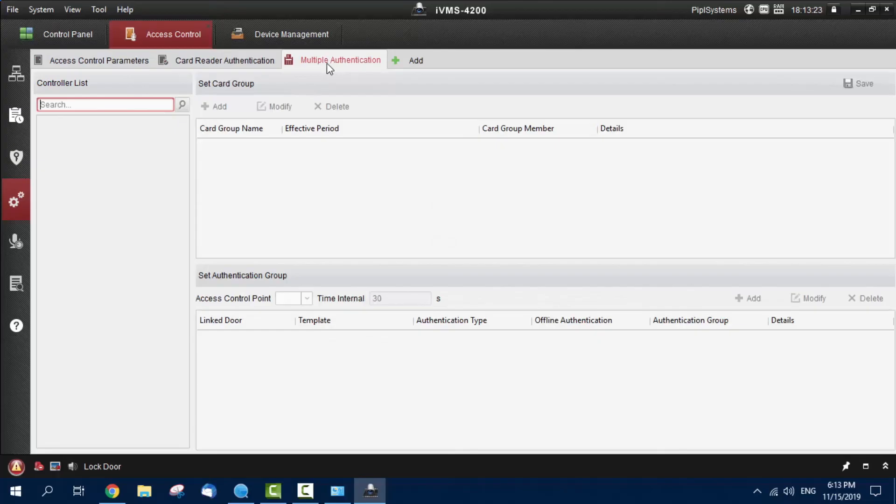
mouse_move(250, 334)
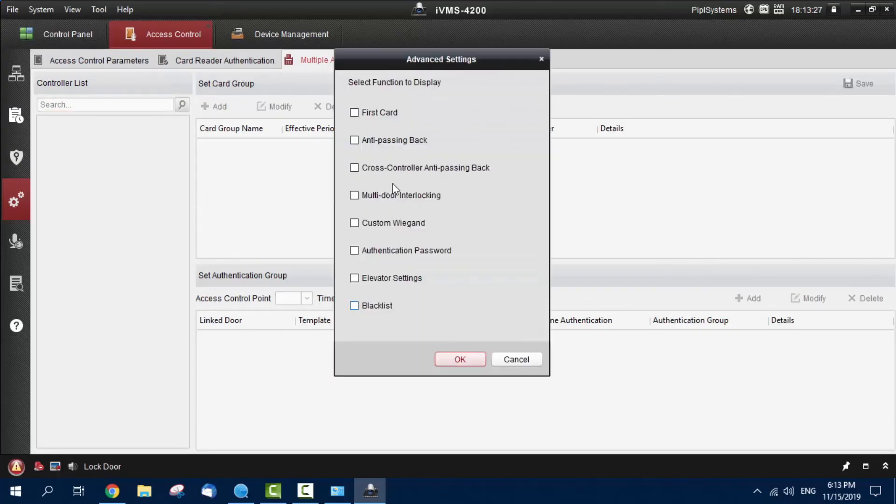
mouse_move(446, 229)
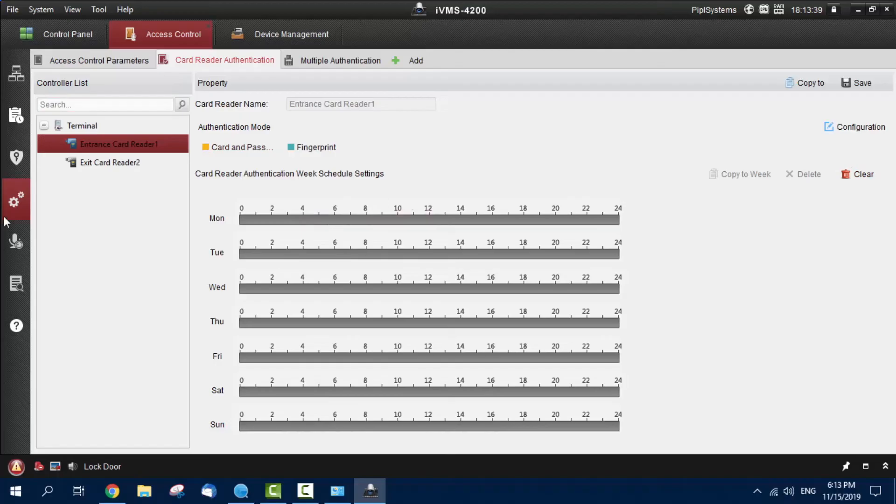
Step: Return to the person list showing Daniel with one card and one fingerprint
left_click(16, 242)
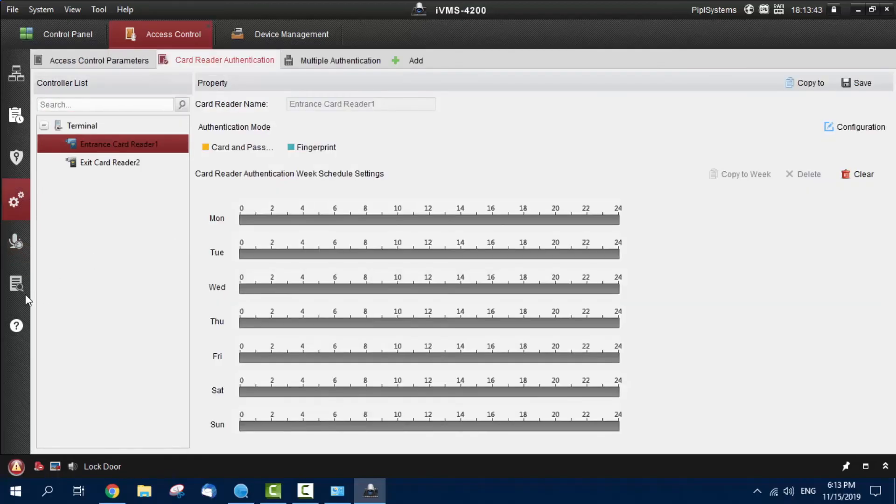
left_click(16, 75)
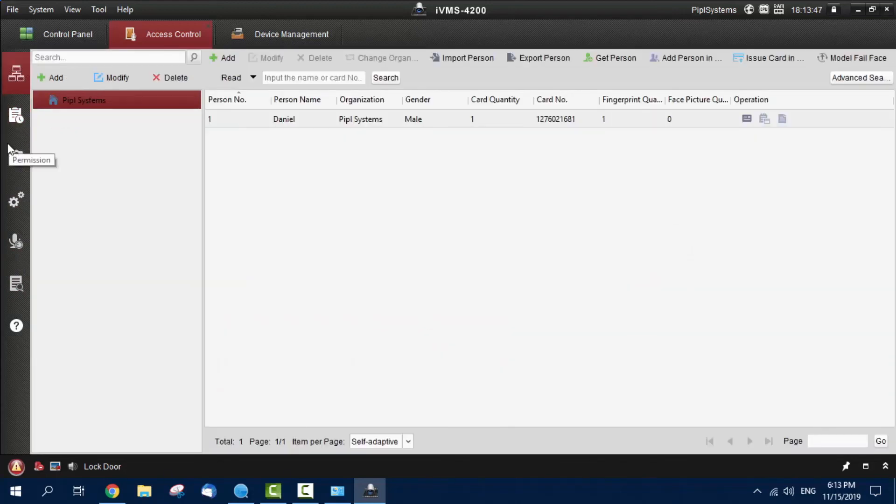
mouse_move(292, 213)
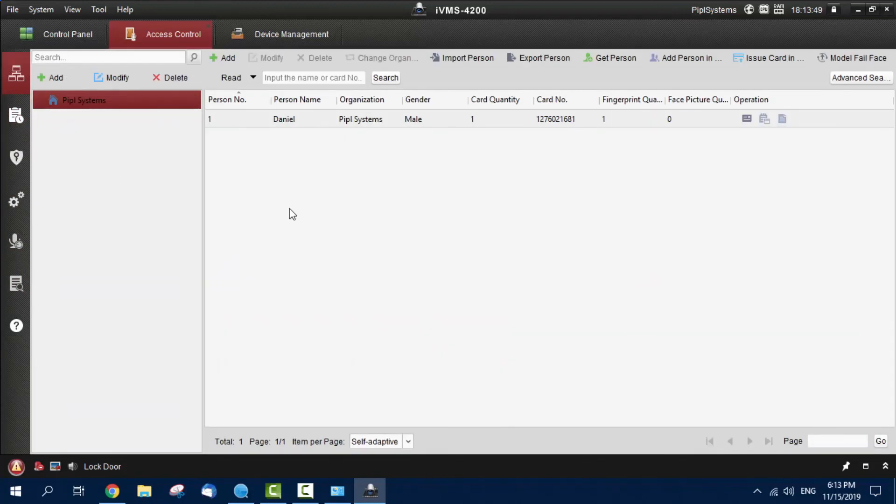